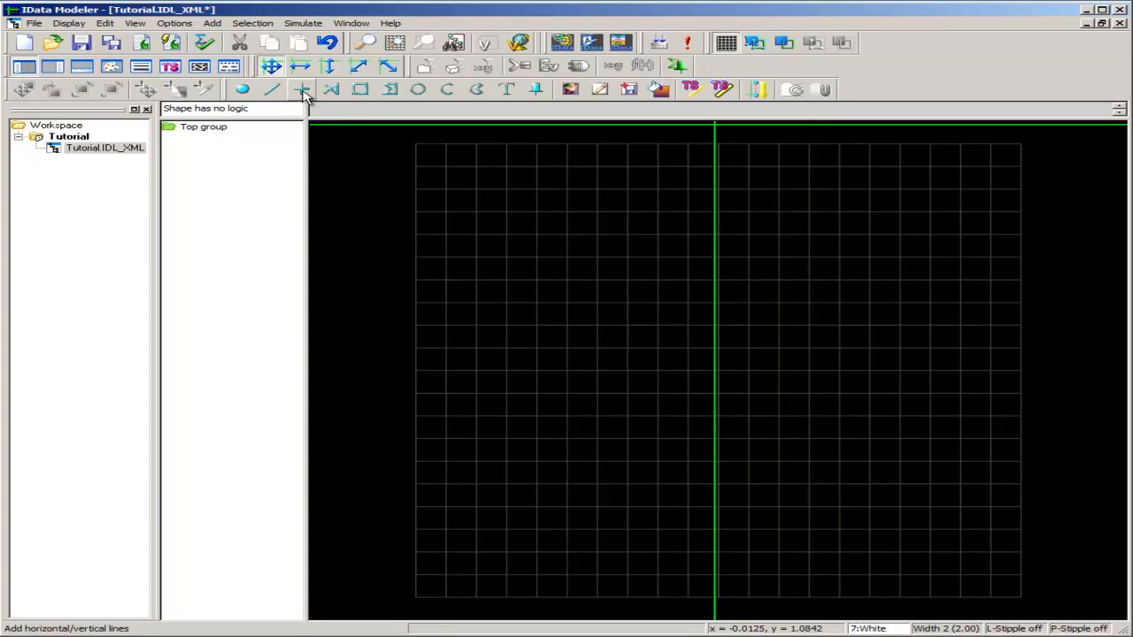
Draw a white horizontal line across the grid with the horizontal/vertical line tool.
left_click(301, 88)
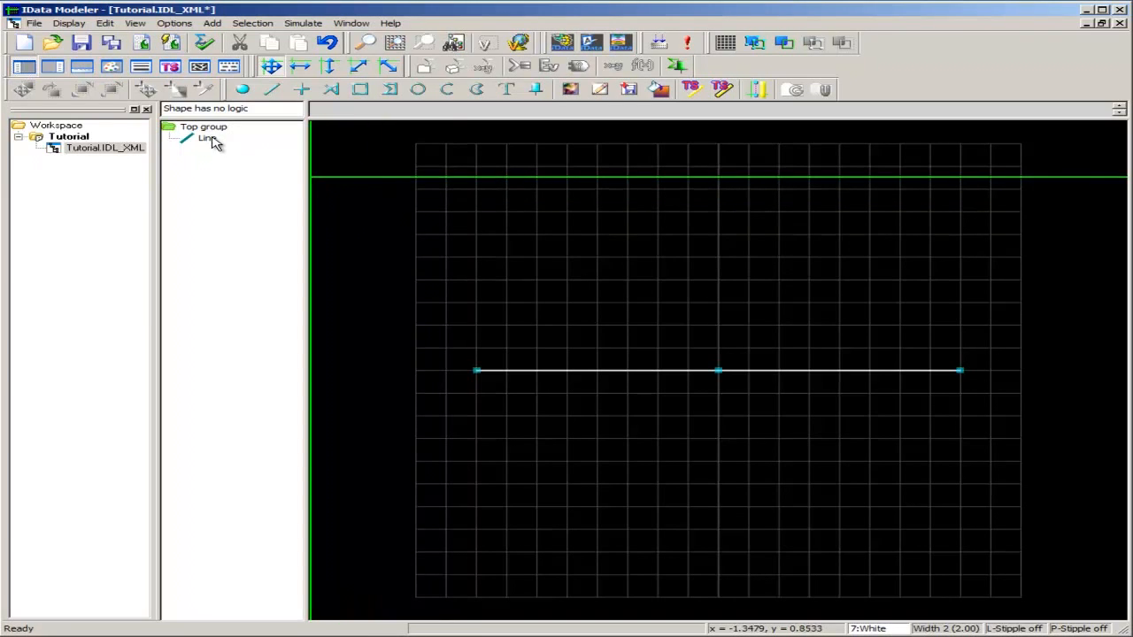
Put the line into a new group and rename the group 'Scale'.
left_click(207, 138)
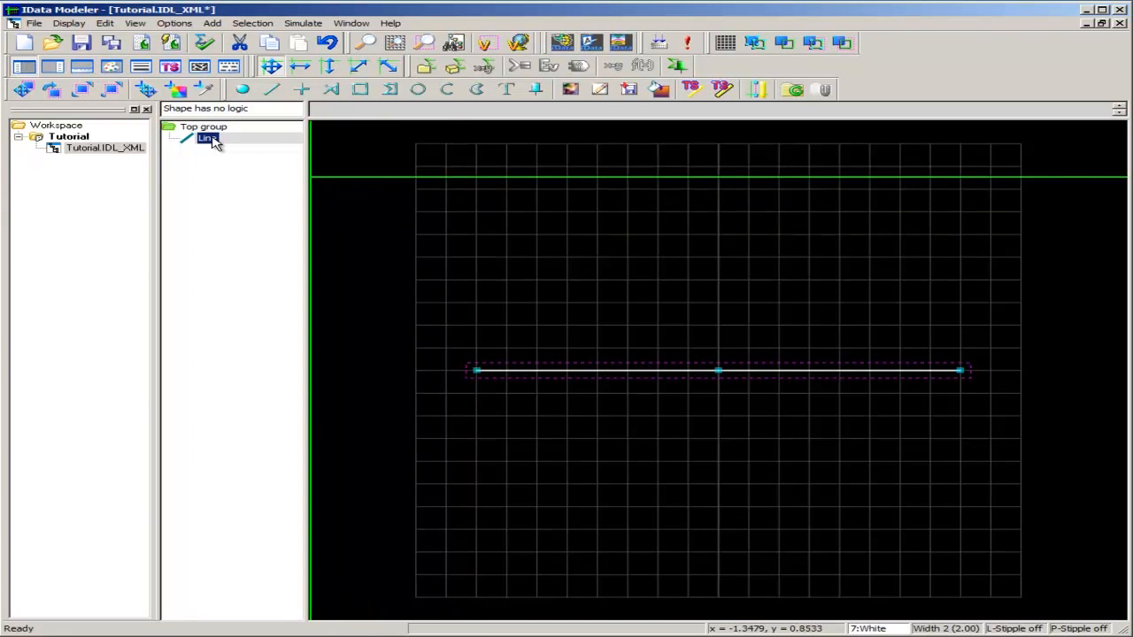
right_click(208, 139)
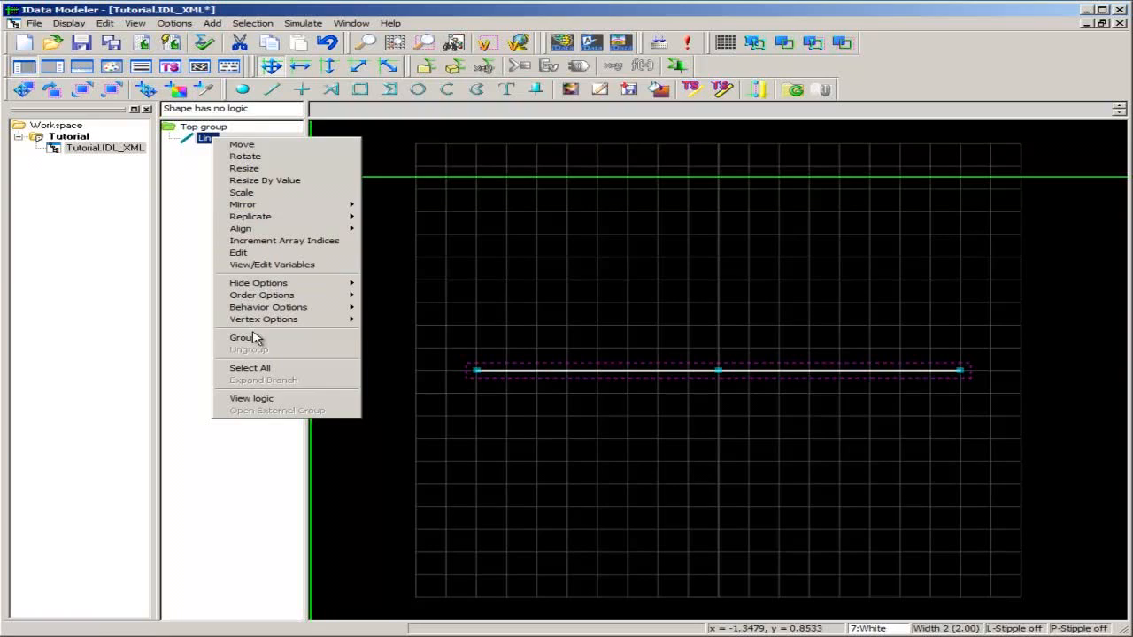
left_click(241, 336)
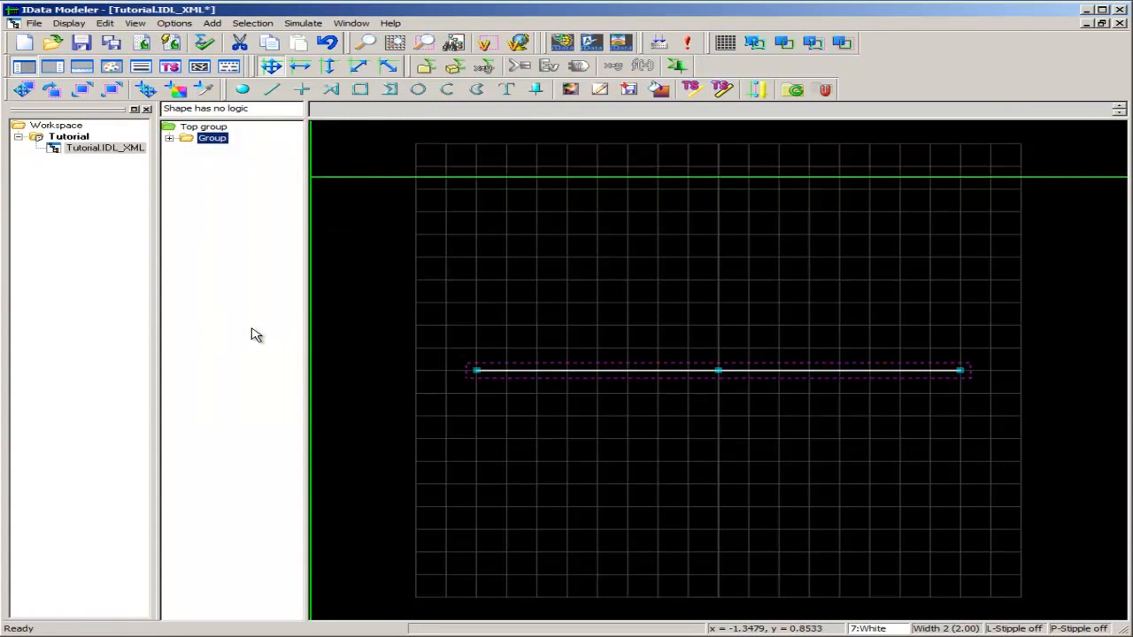
double_click(213, 138)
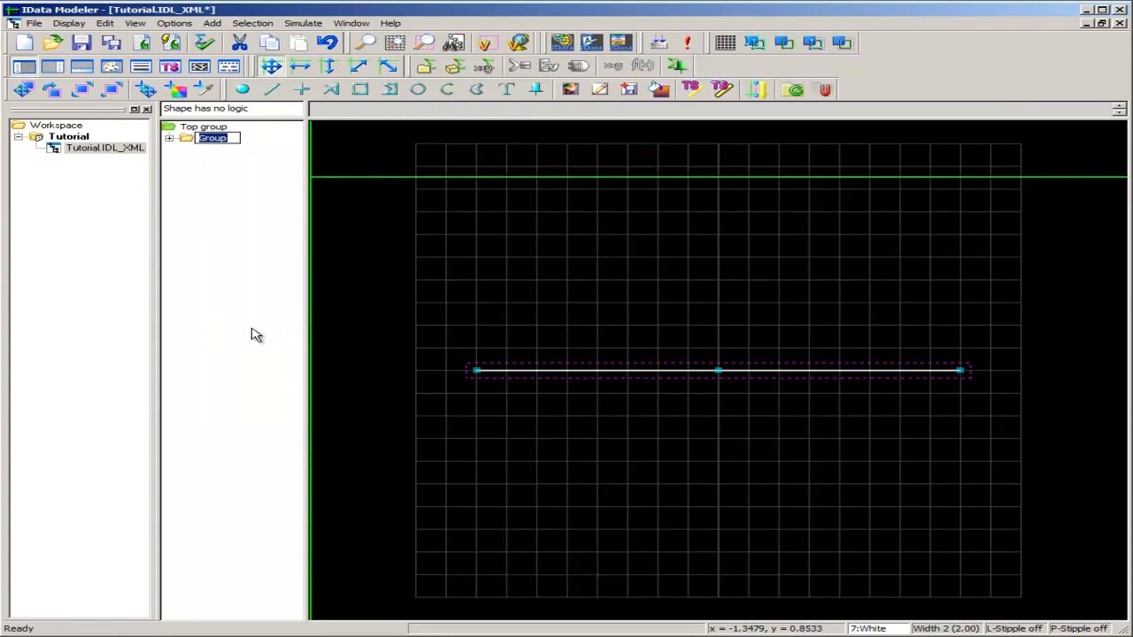
type("Scale")
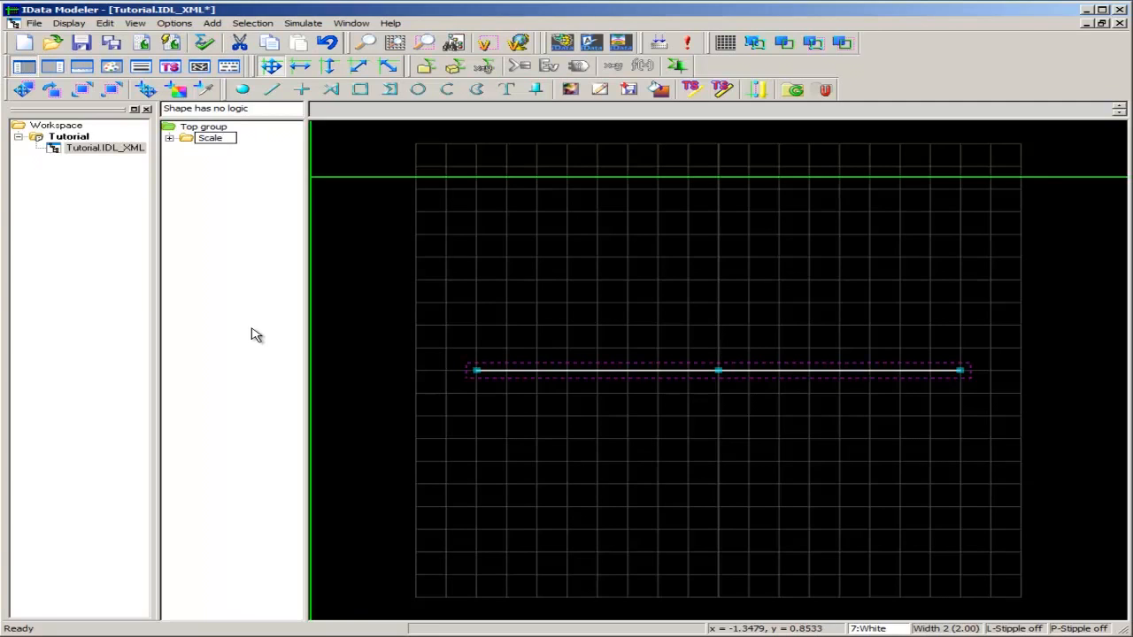
left_click(211, 138)
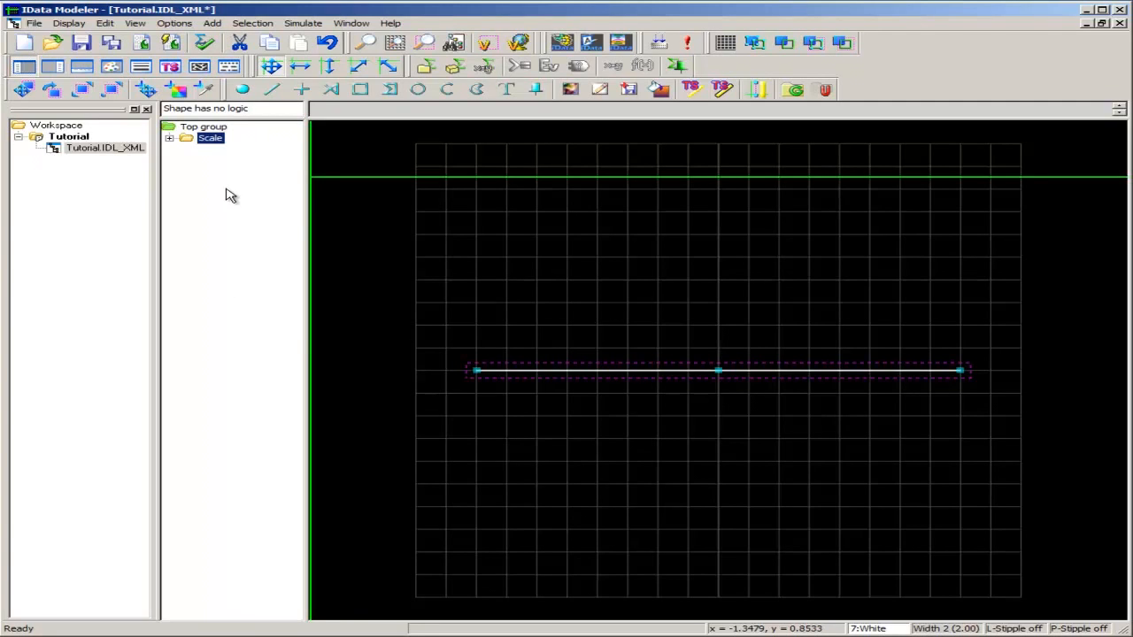
mouse_move(266, 158)
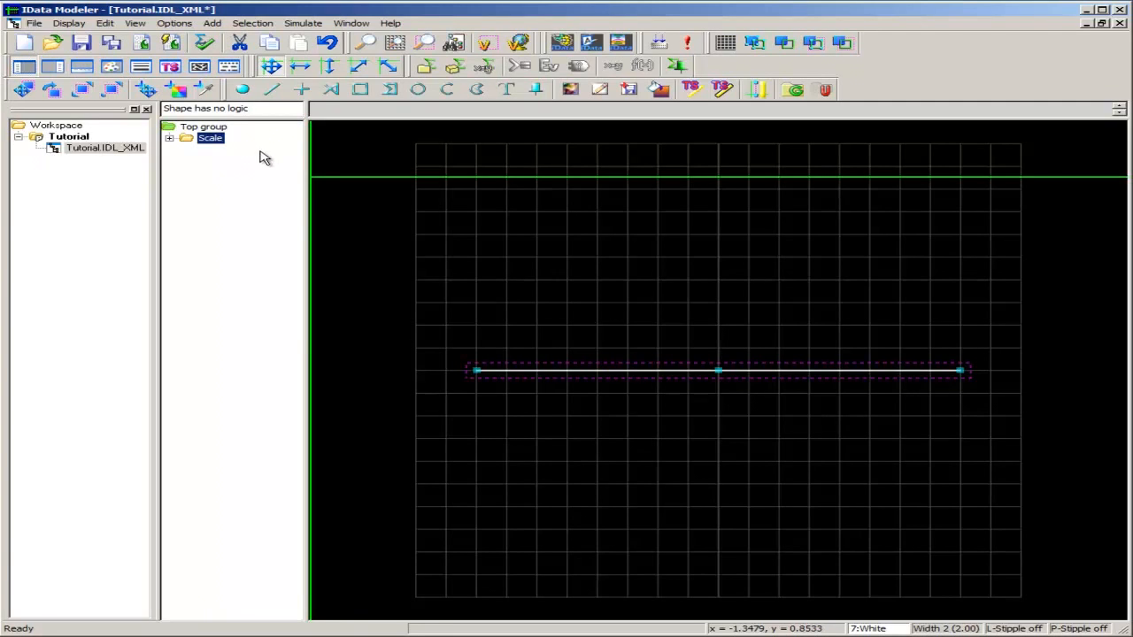
mouse_move(297, 110)
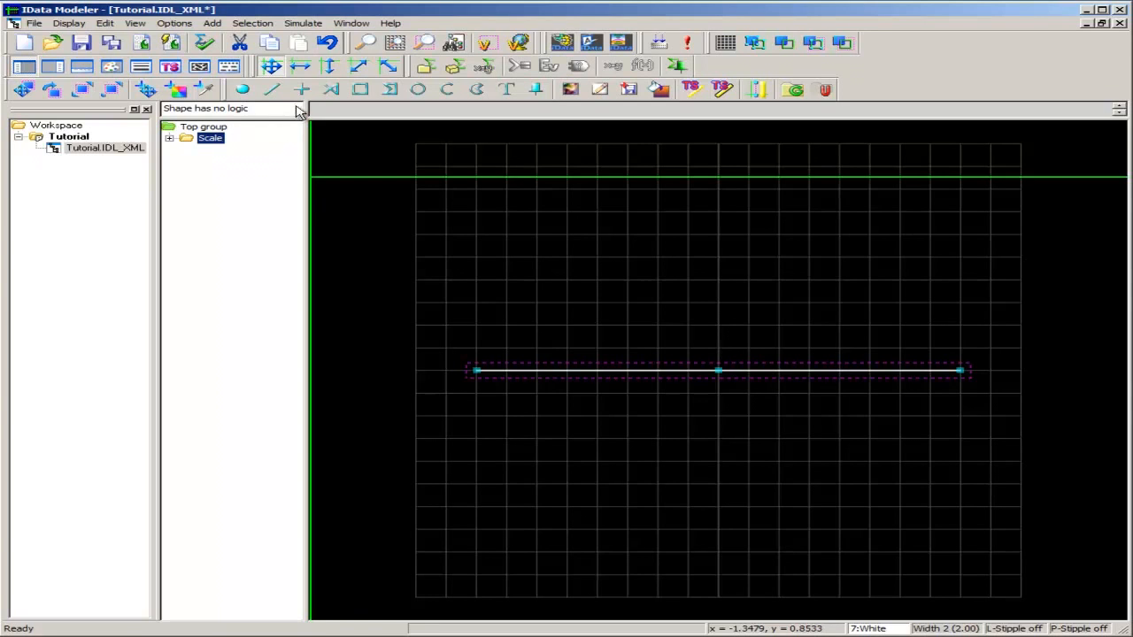
mouse_move(301, 88)
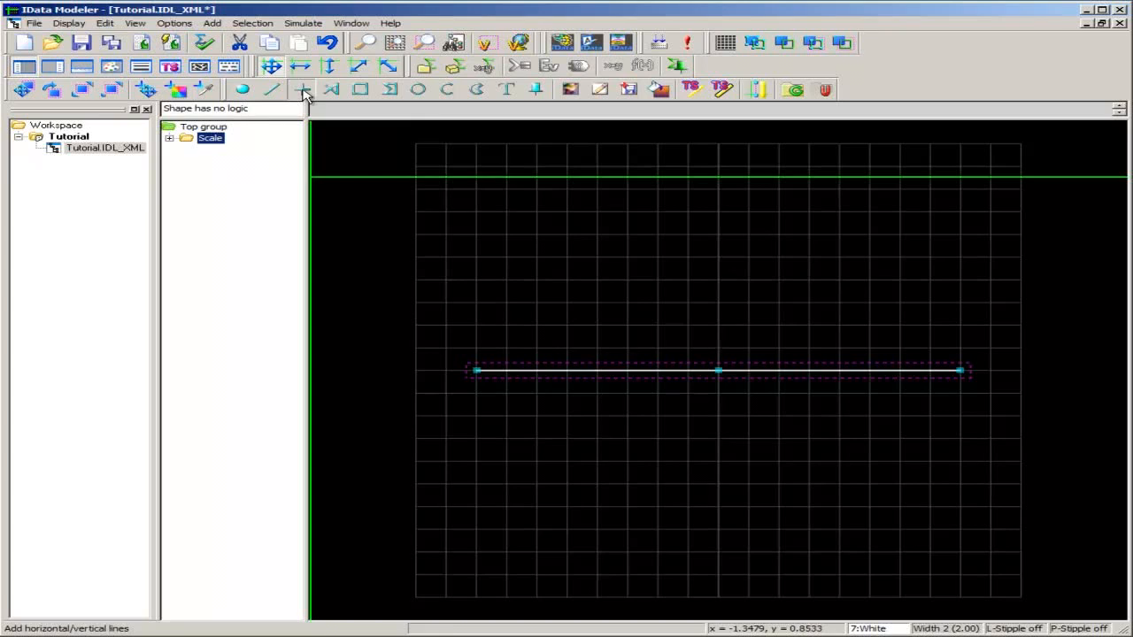
Draw a short vertical line at the centre of the scale line.
left_click(301, 88)
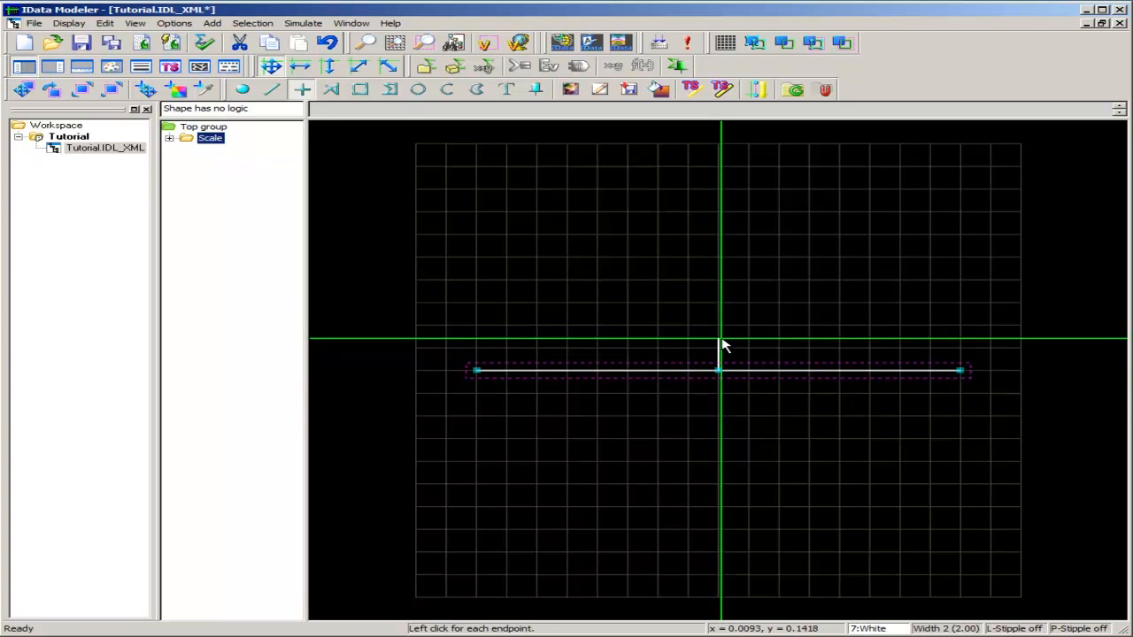
left_click(723, 345)
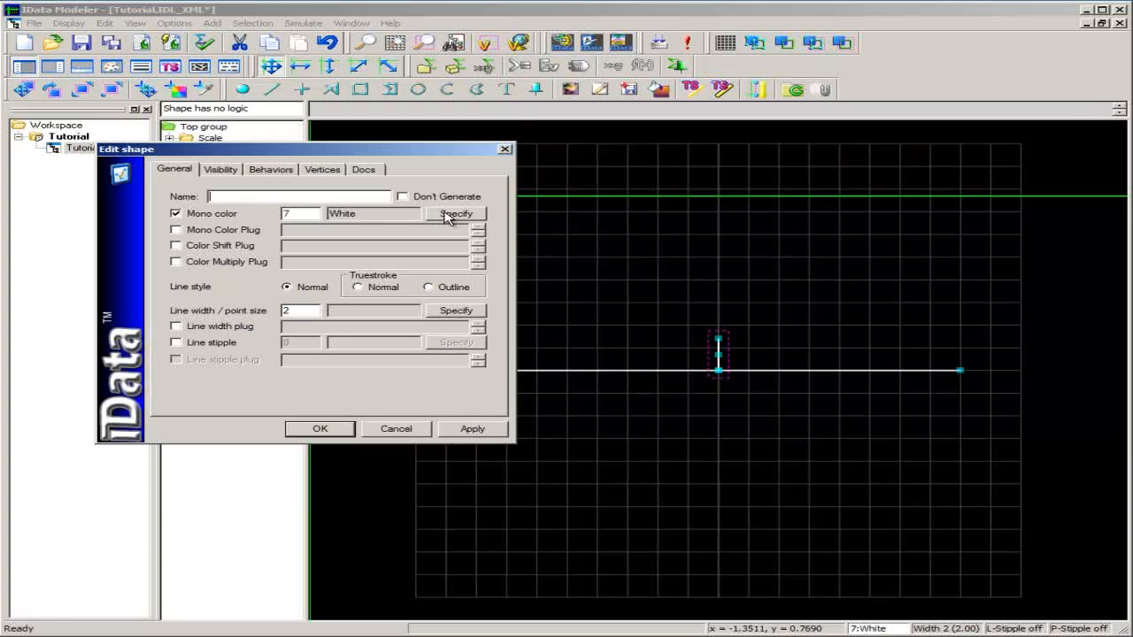
Set the vertical line's mono colour to Blue and apply it.
left_click(455, 213)
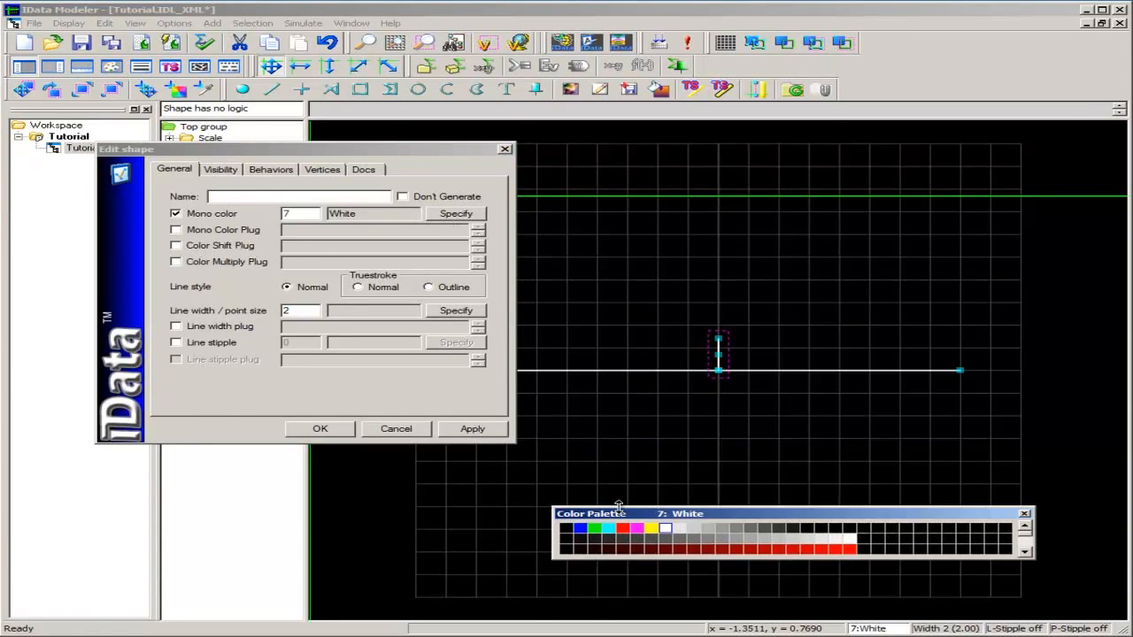
left_click(582, 528)
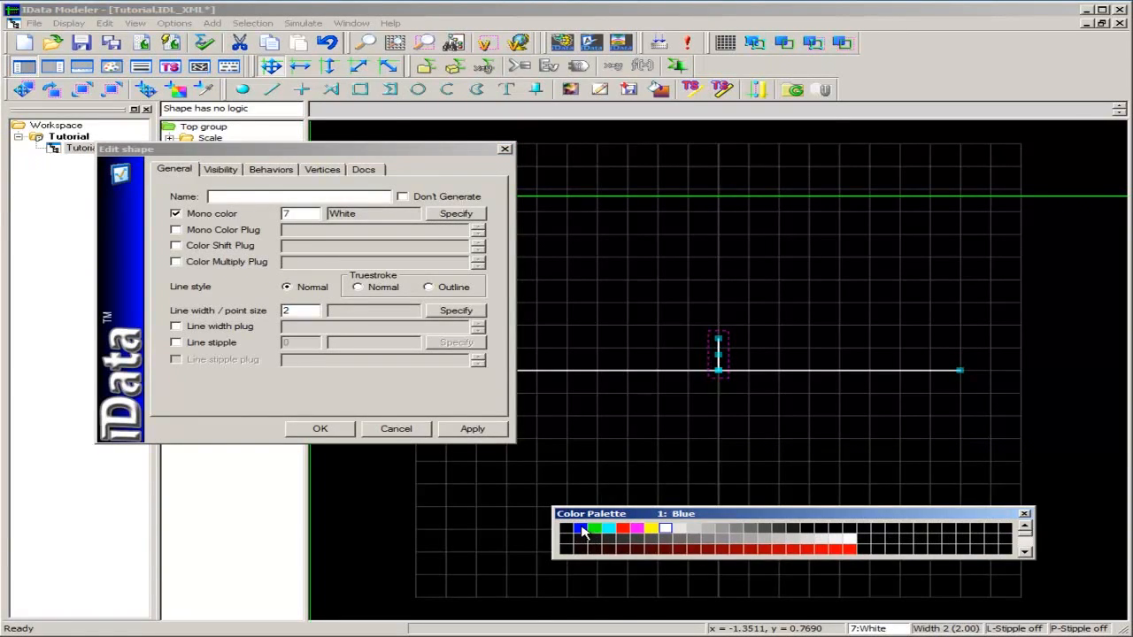
left_click(581, 528)
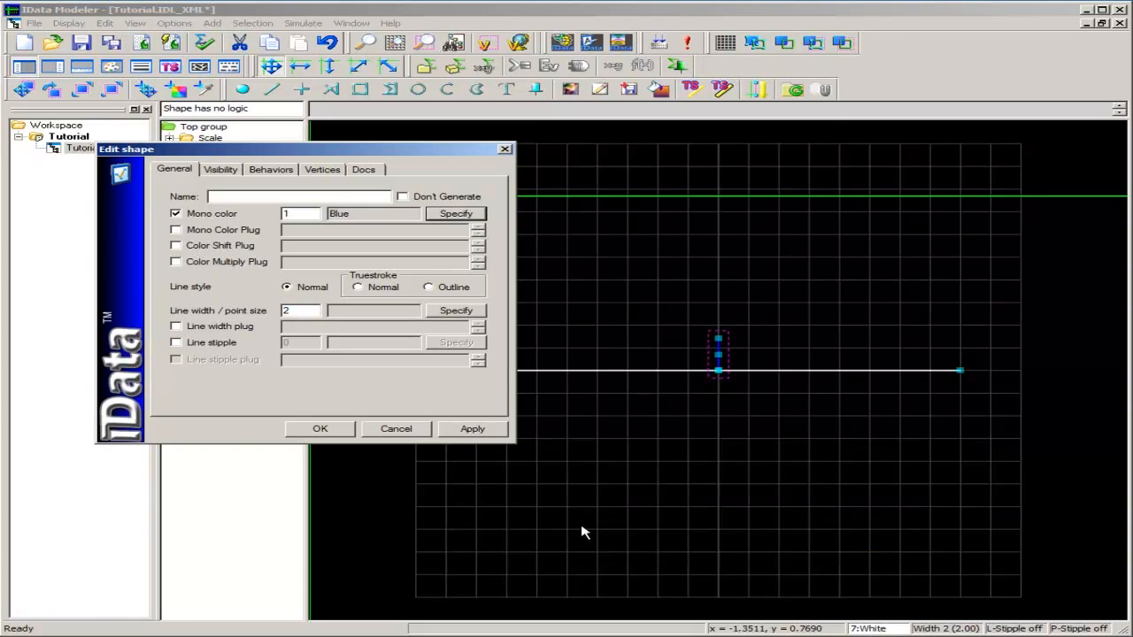
left_click(318, 428)
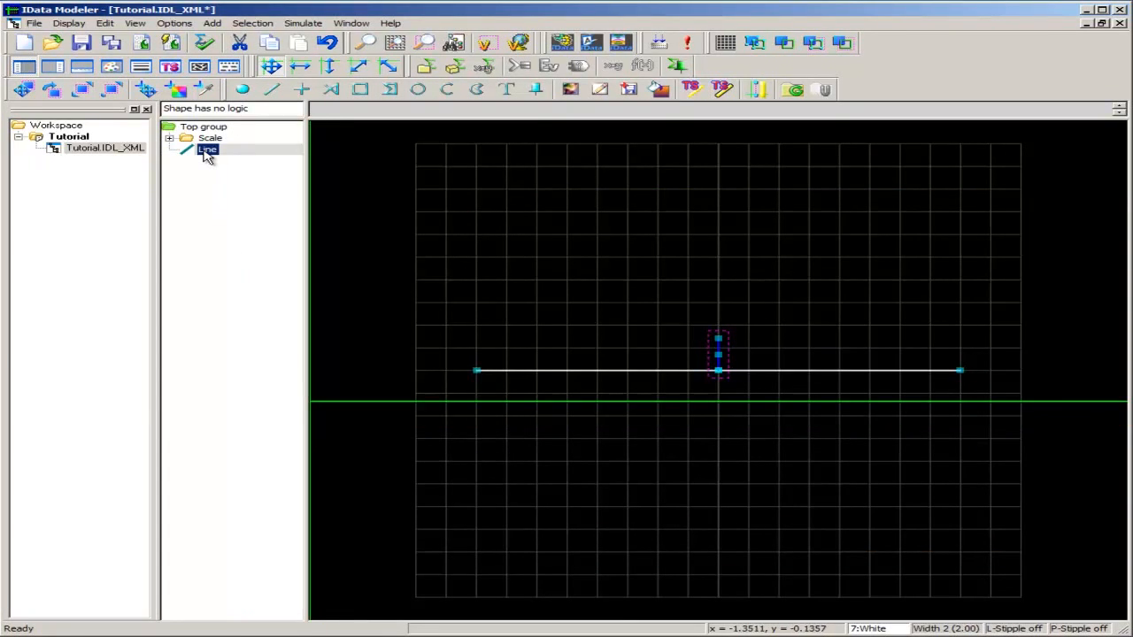
Put the blue vertical line into a new group named 'Pointer'.
right_click(207, 149)
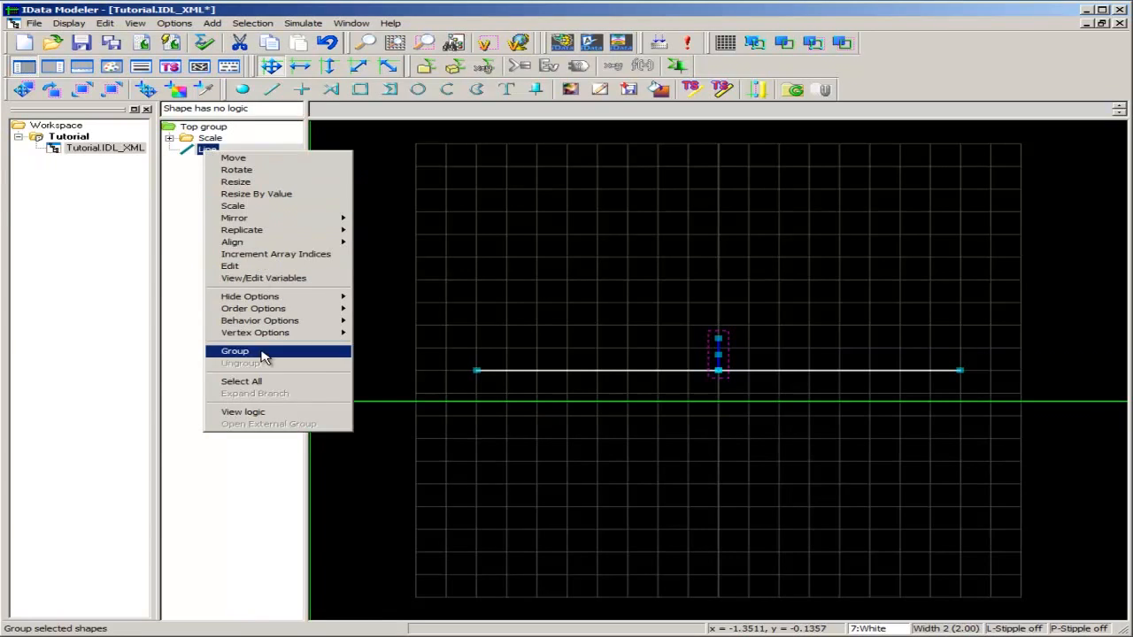
left_click(234, 350)
type("Pointer")
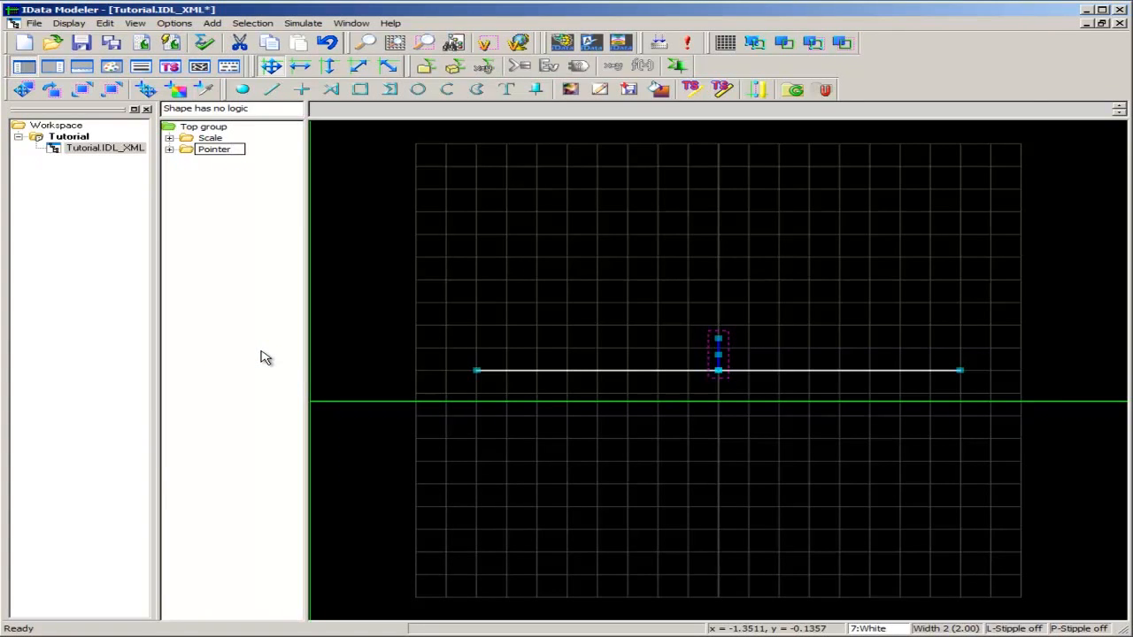
left_click(213, 148)
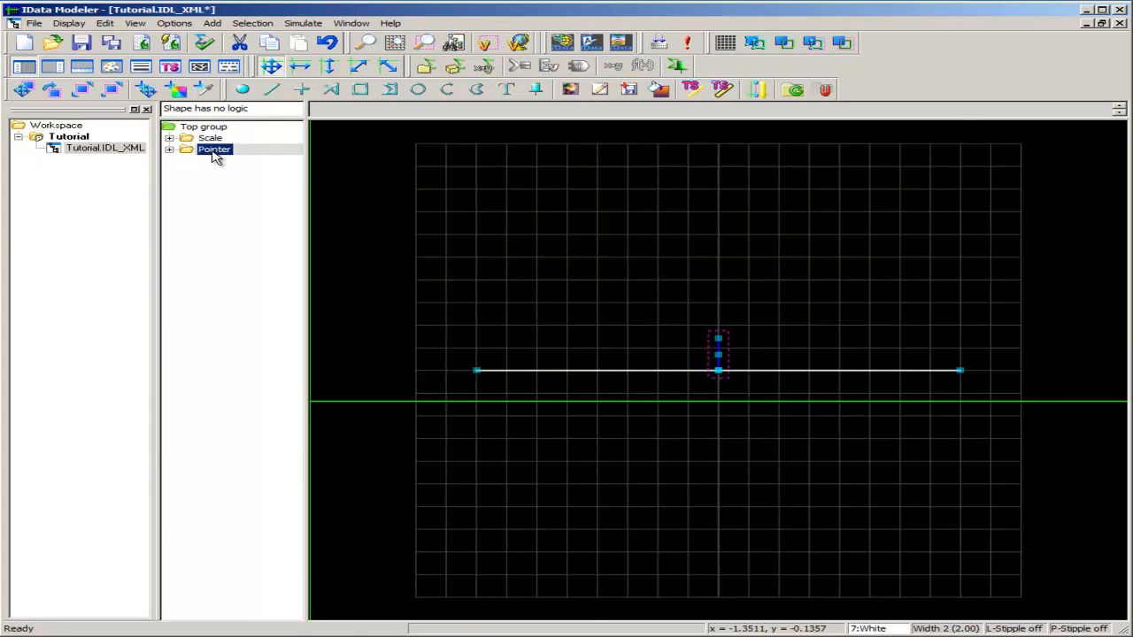
Add a behaviour of type Scaled translation to the Pointer group.
double_click(214, 149)
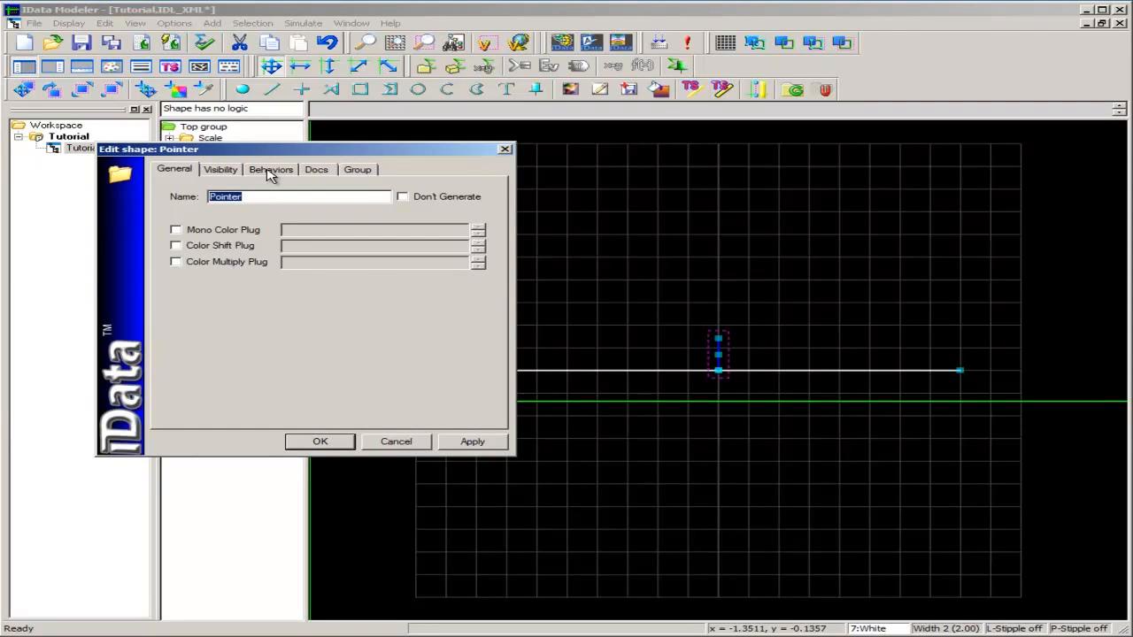
left_click(271, 170)
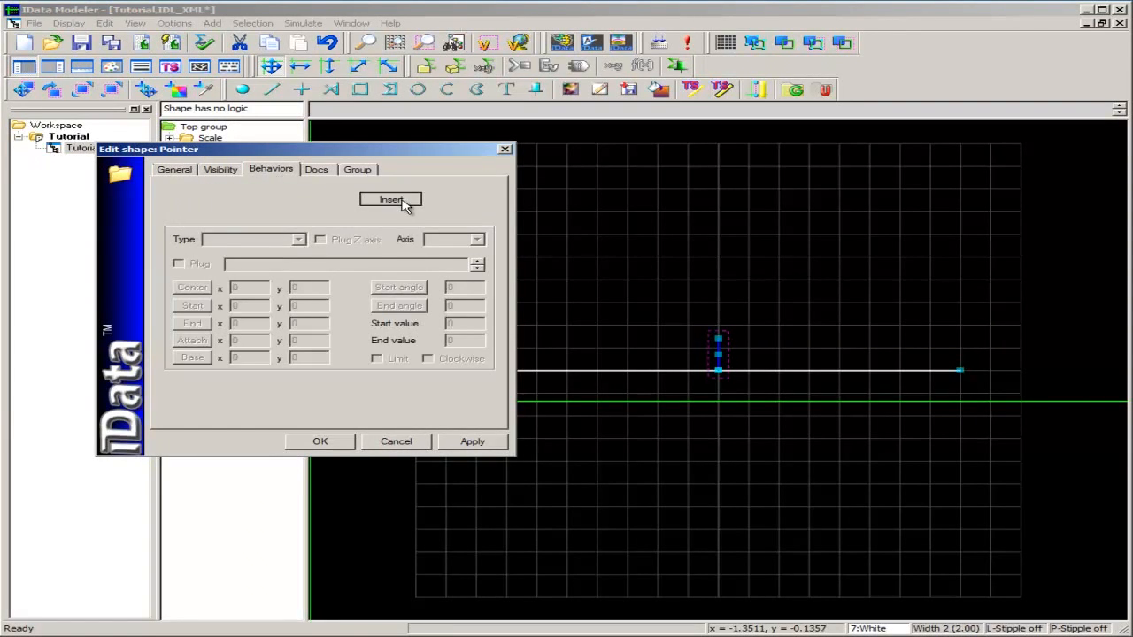
left_click(389, 198)
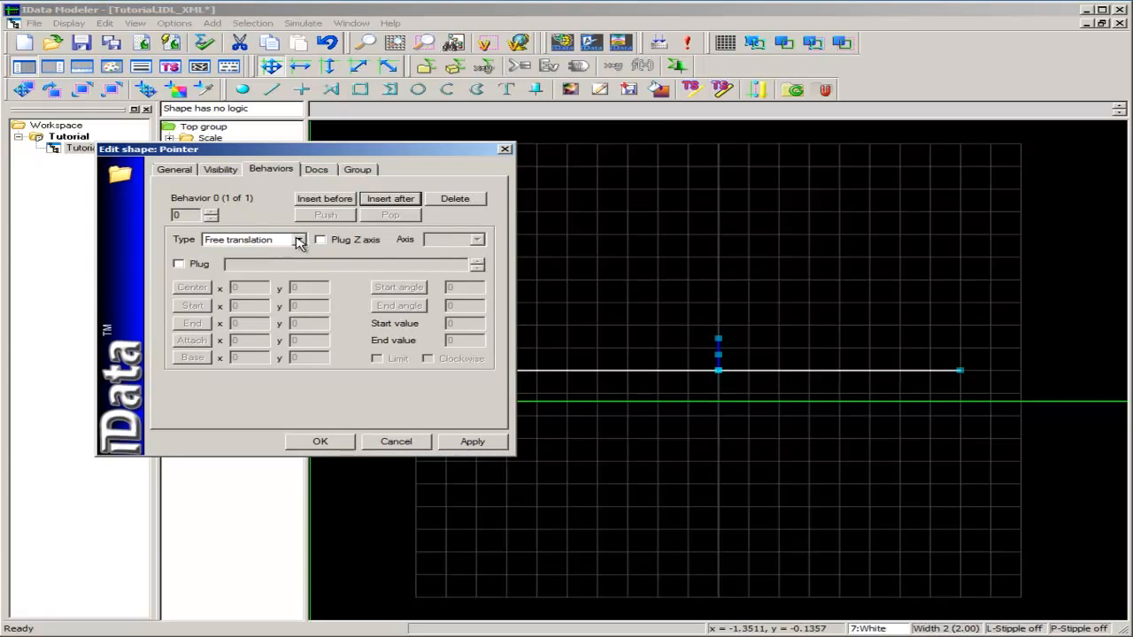
left_click(299, 239)
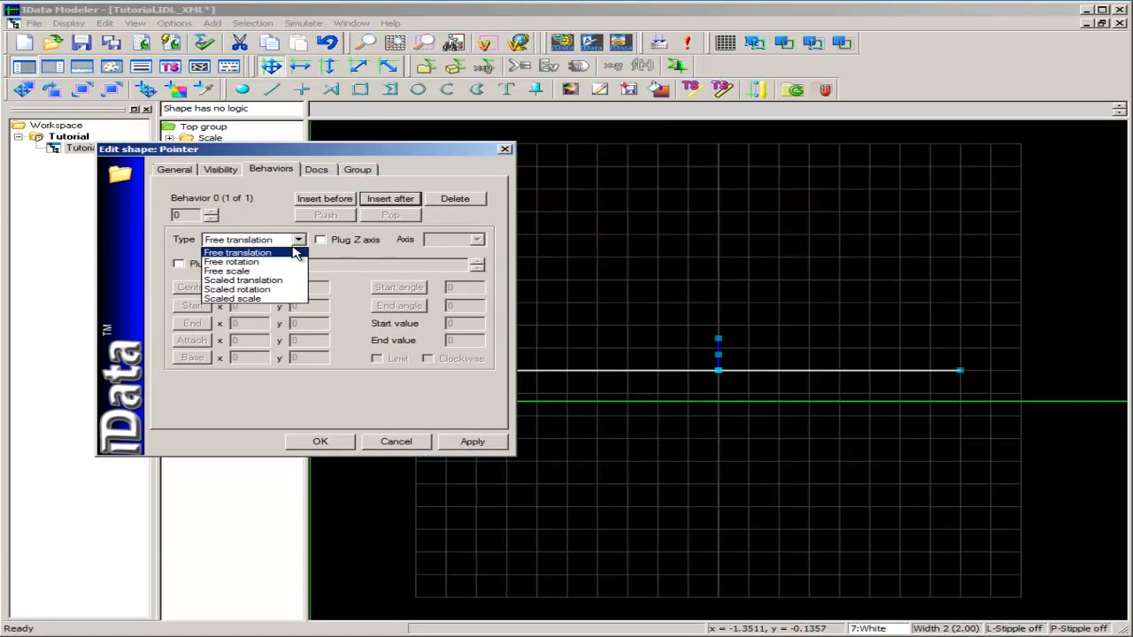
left_click(244, 280)
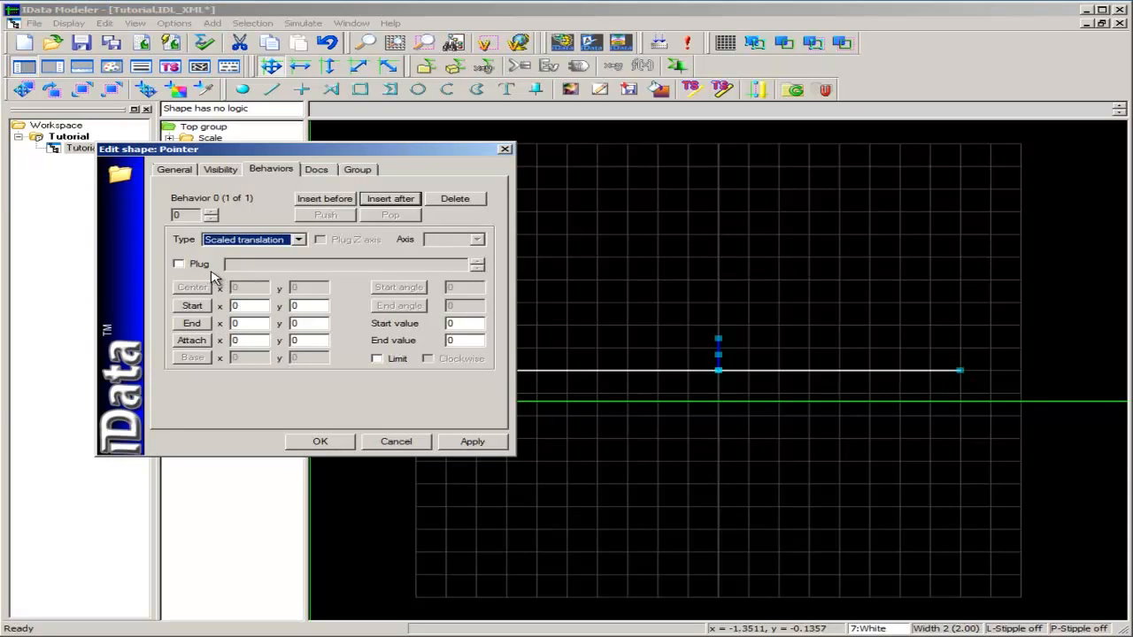
mouse_move(181, 275)
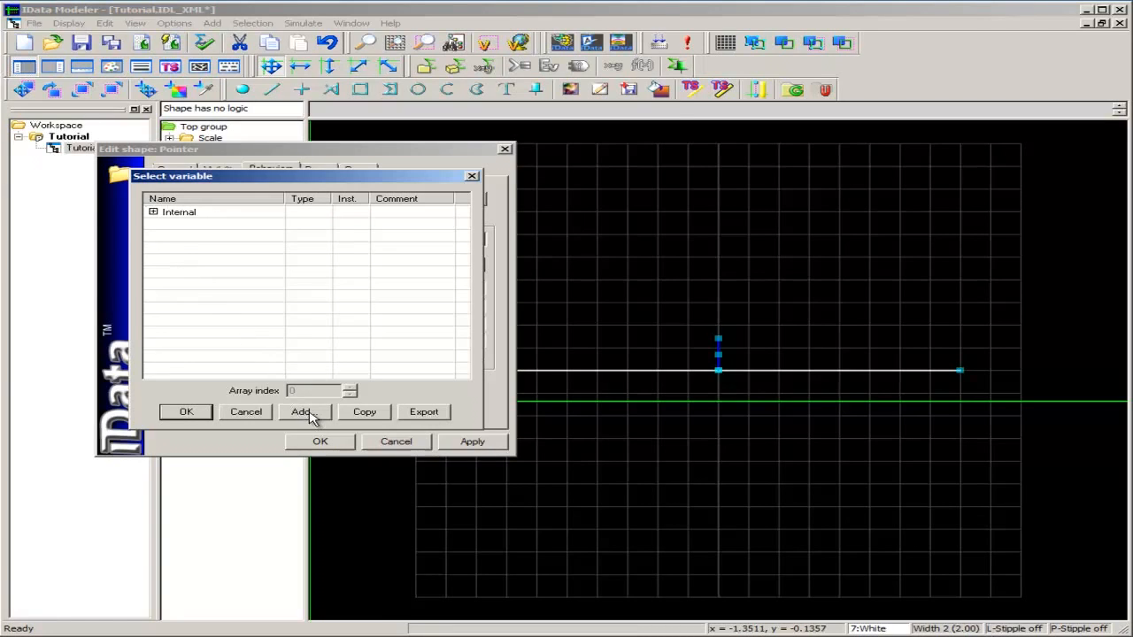
Create a float variable named 'Value' with array length 1.
left_click(301, 411)
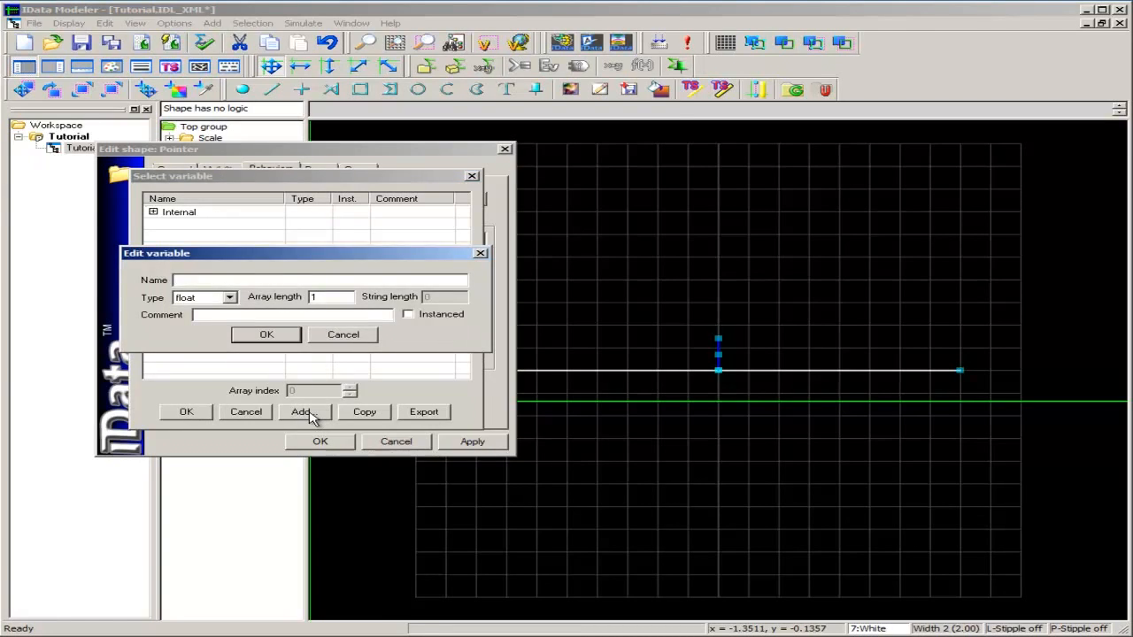
type("Value")
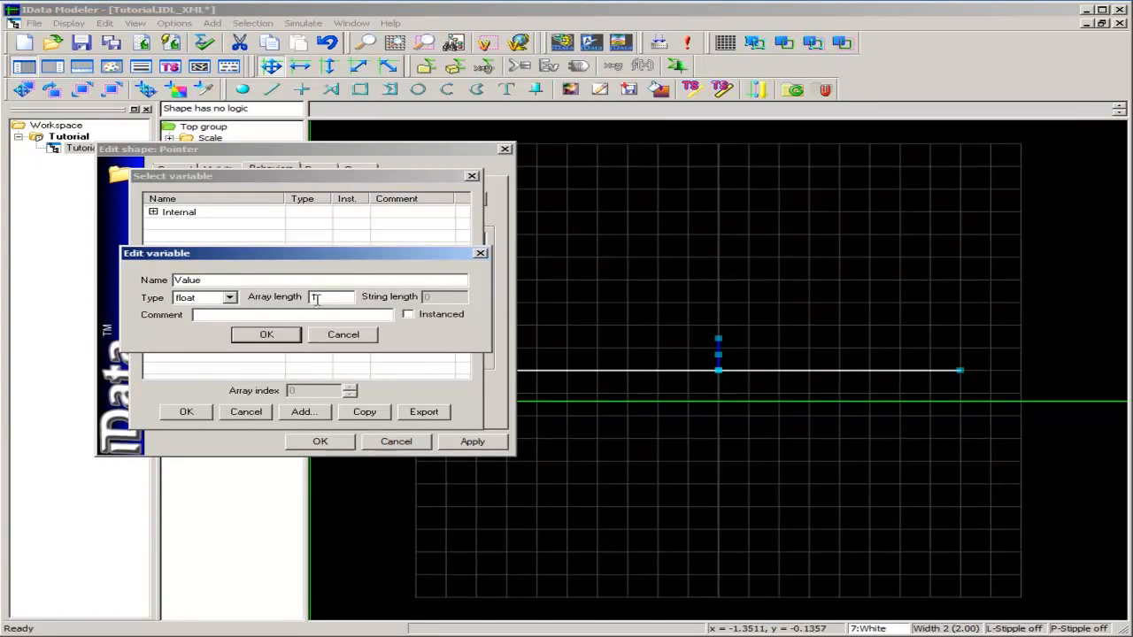
type("1")
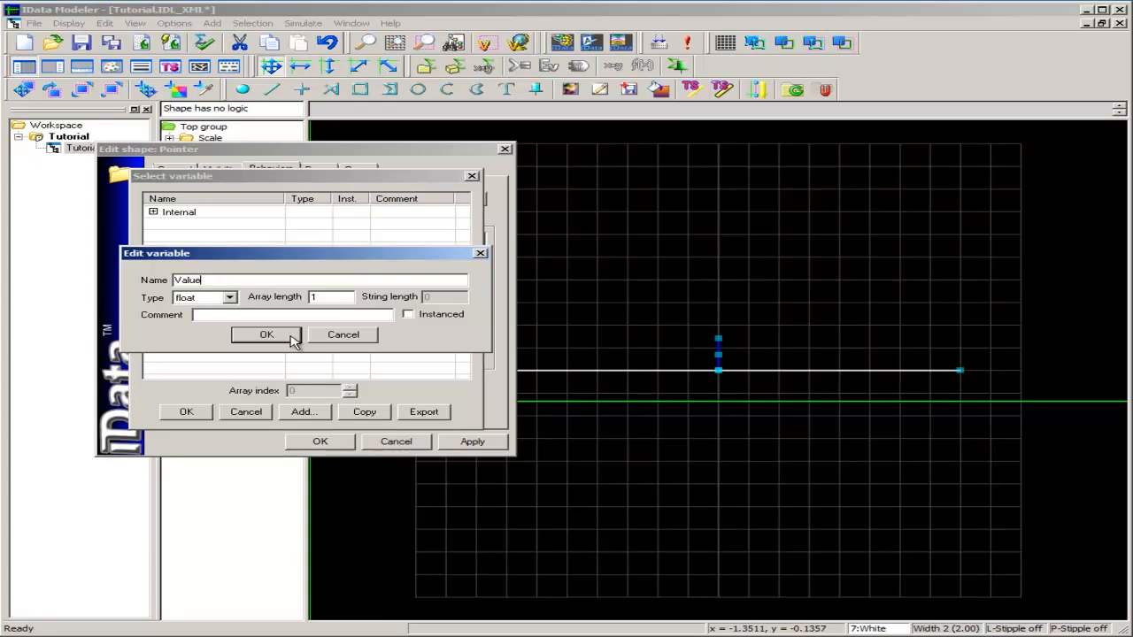
left_click(265, 335)
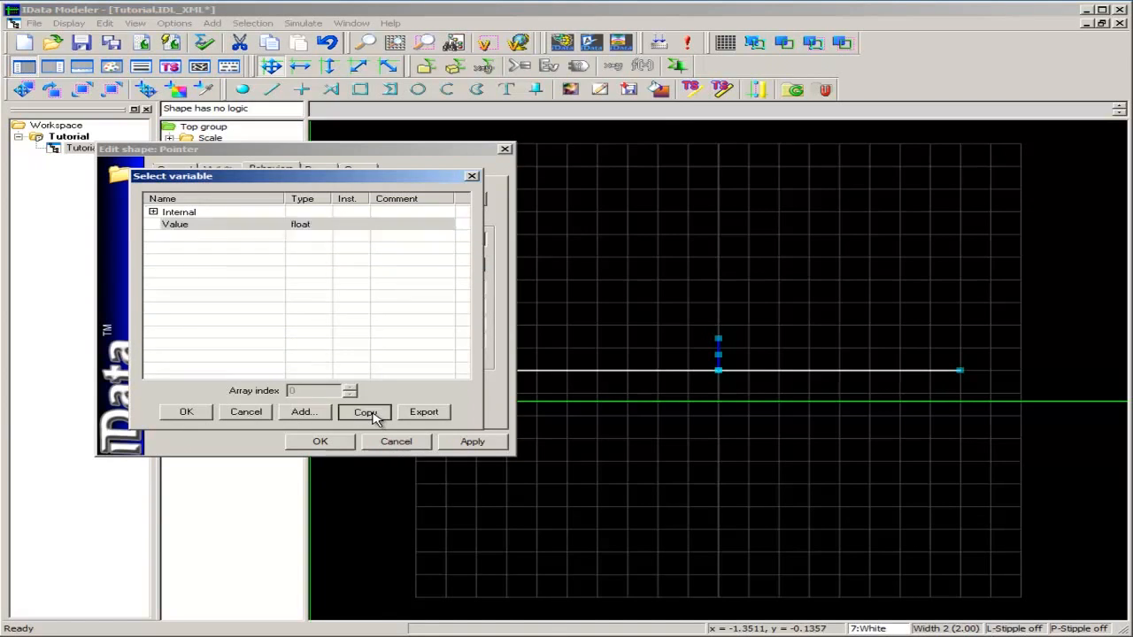
Copy the variable definitions to the clipboard as binary data for TestDataGenerator.
left_click(365, 410)
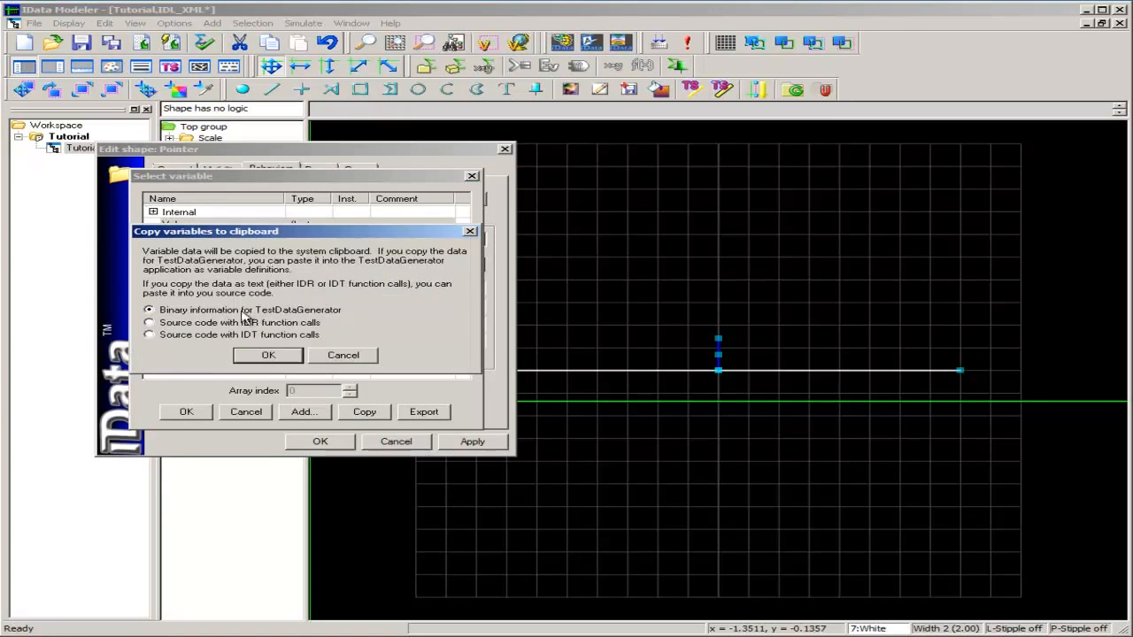
left_click(269, 354)
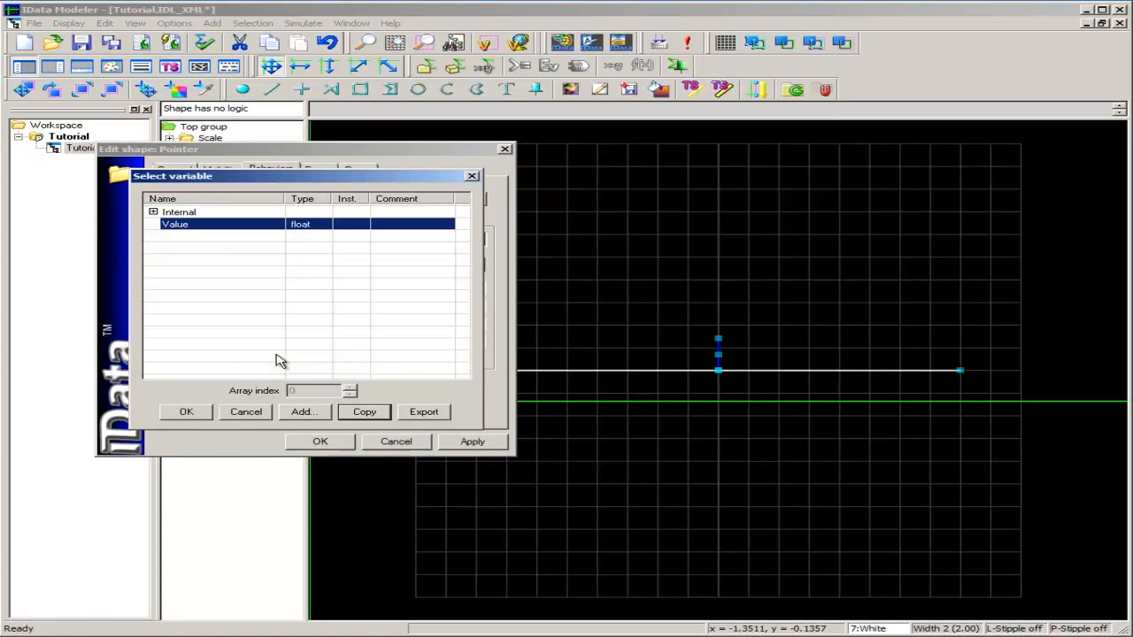
Plug Value into the translation (Start x -0.8, End x 0.8) and attach it at the scale's centre origin.
left_click(186, 411)
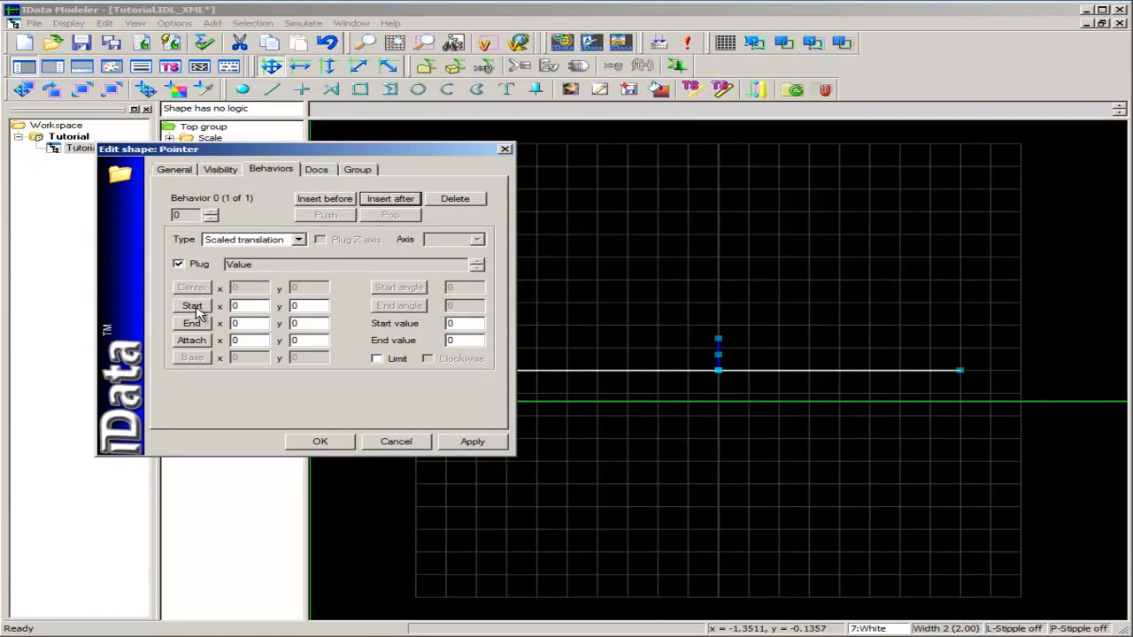
mouse_move(198, 315)
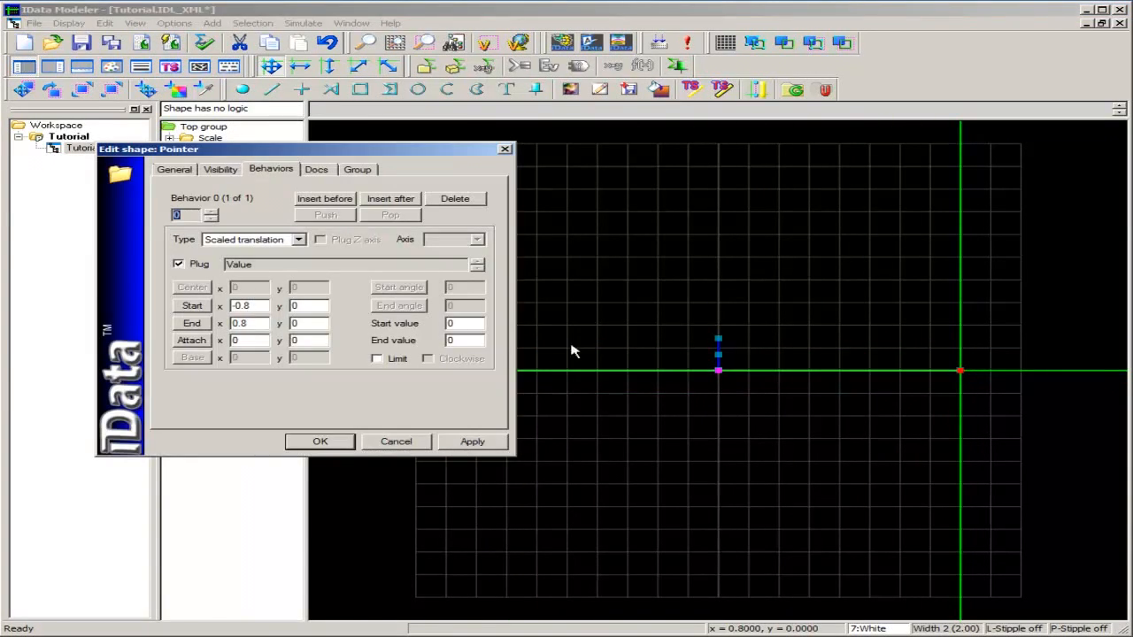
mouse_move(193, 345)
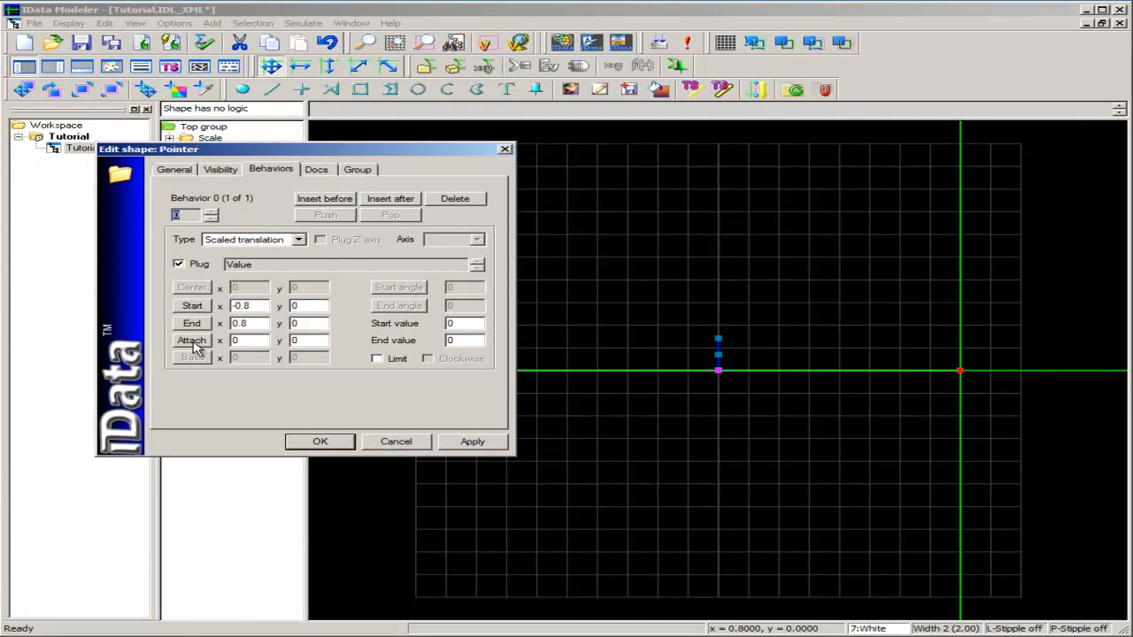
left_click(319, 441)
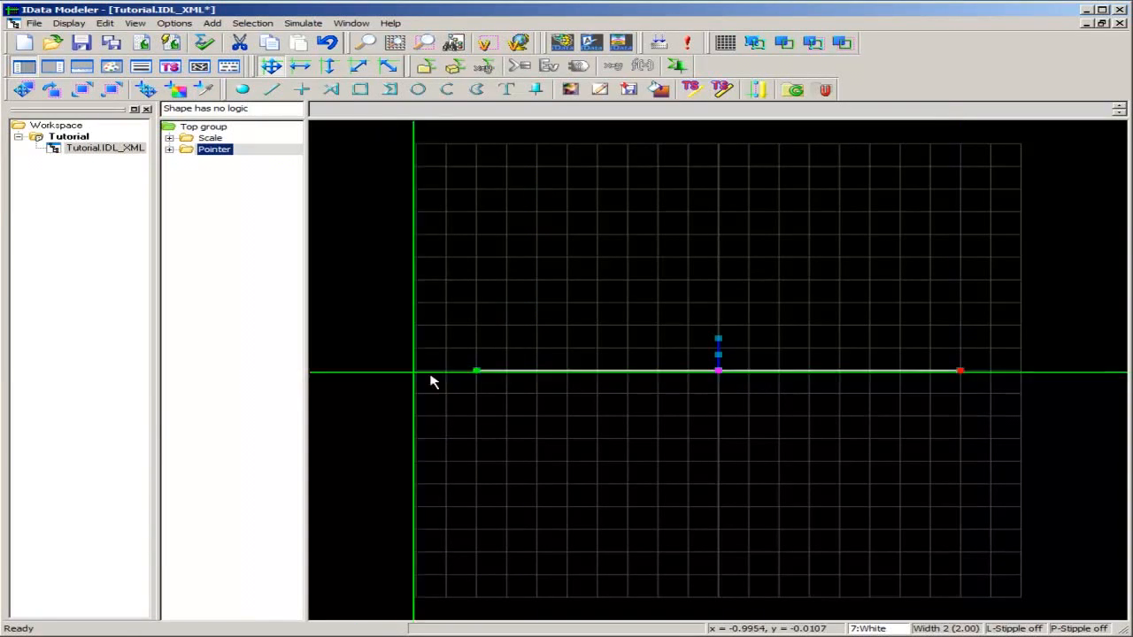
left_click_drag(433, 372, 724, 372)
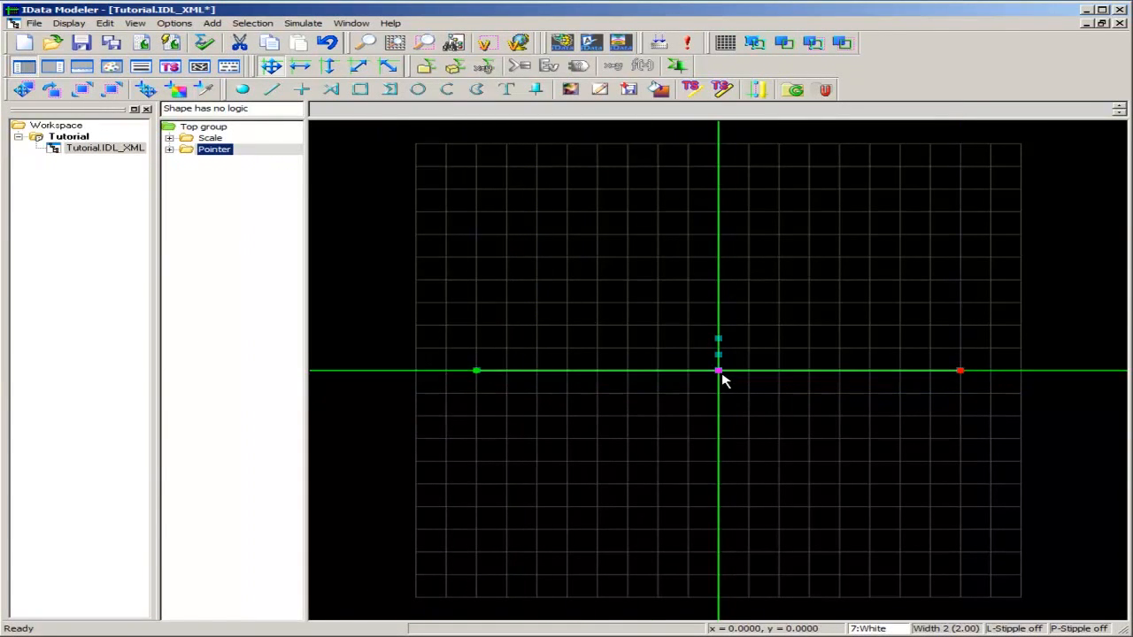
double_click(719, 372)
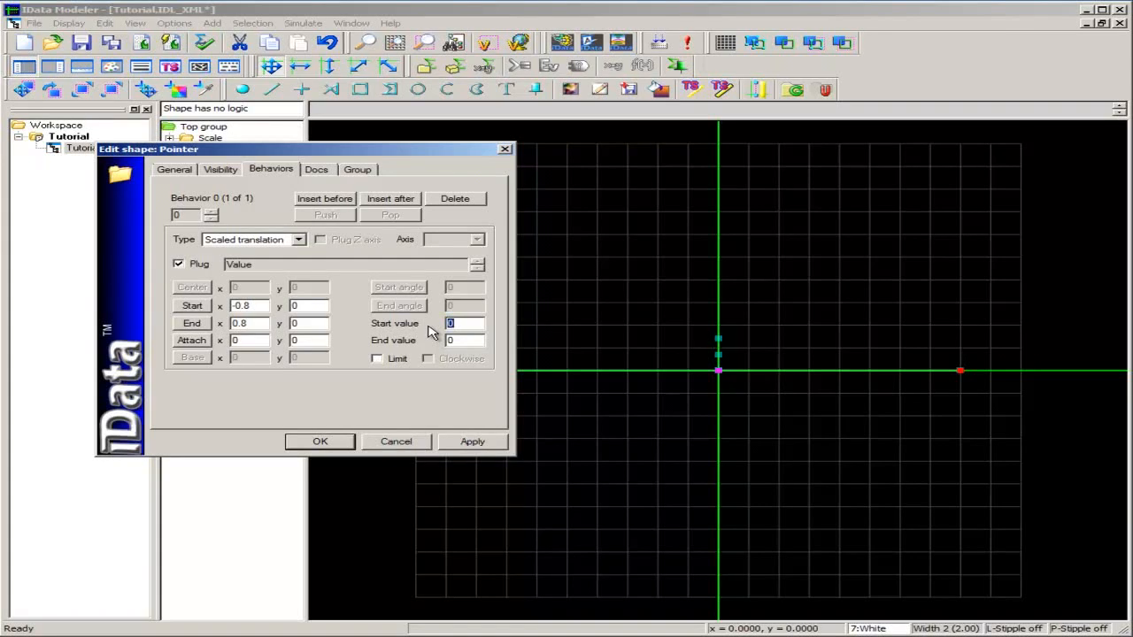
Map Value from -50 to 50 with Limit on and apply the behaviour settings.
type("1")
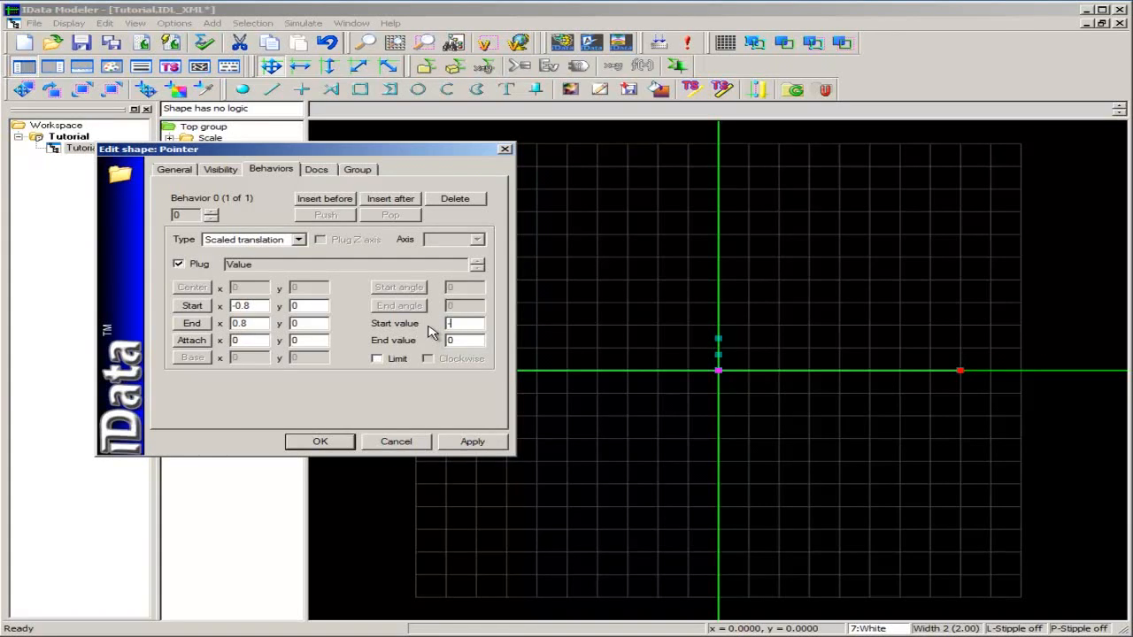
type("-50")
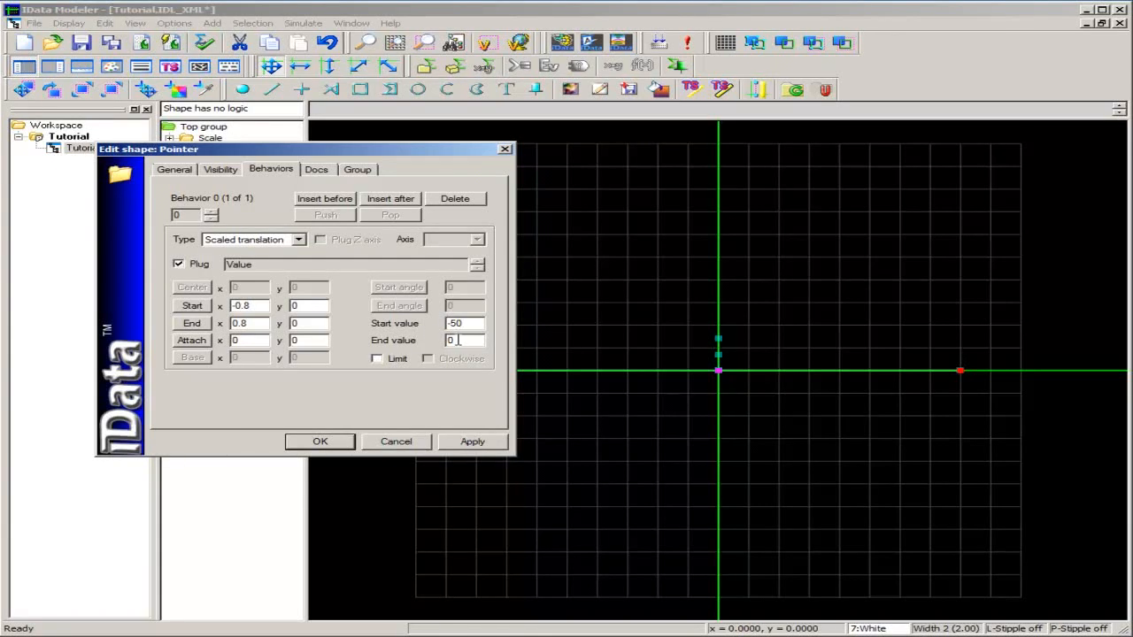
type("50")
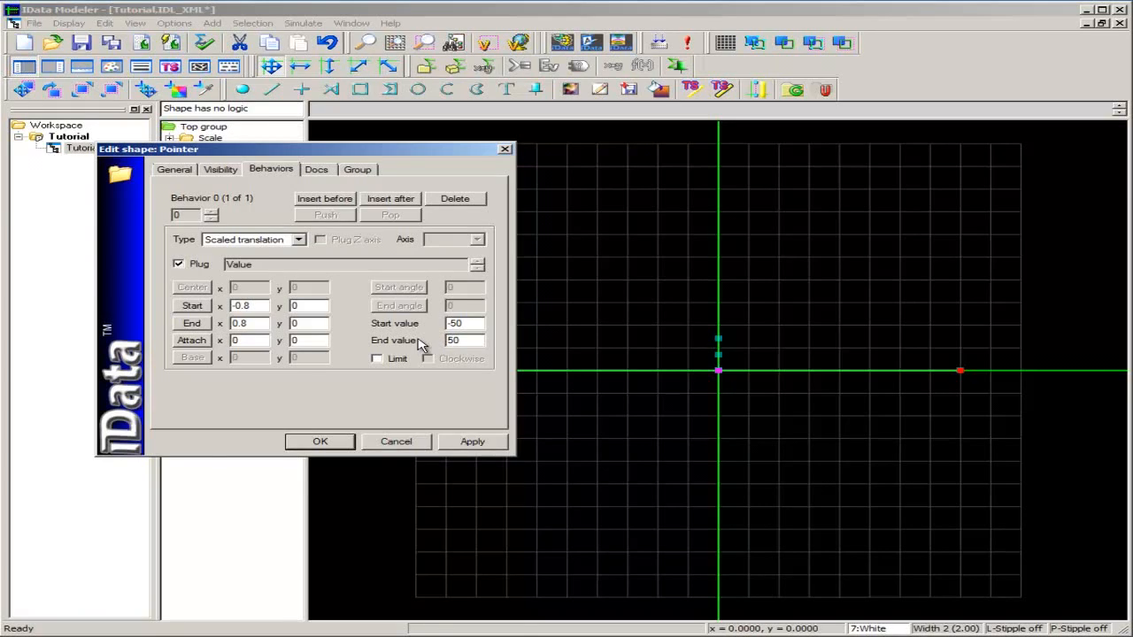
mouse_move(386, 361)
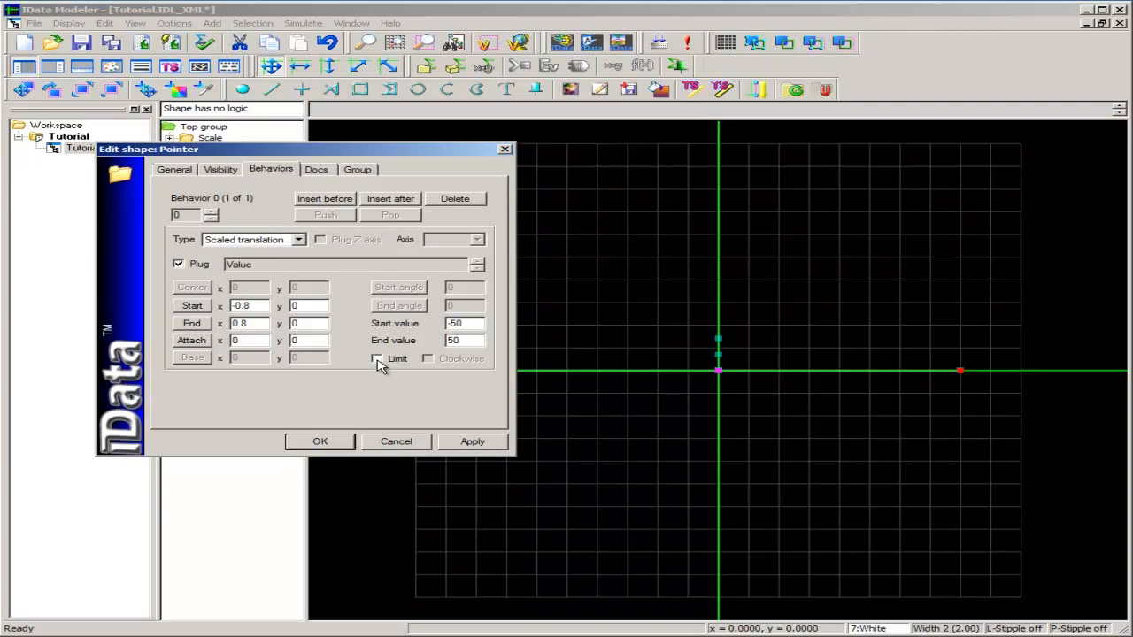
left_click(377, 357)
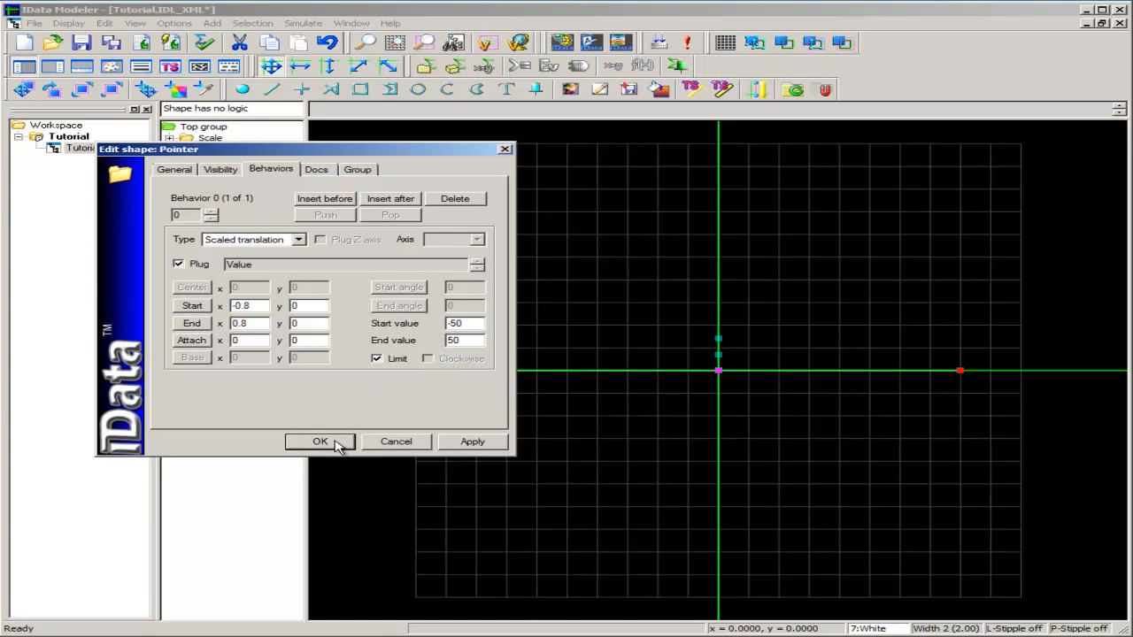
left_click(319, 443)
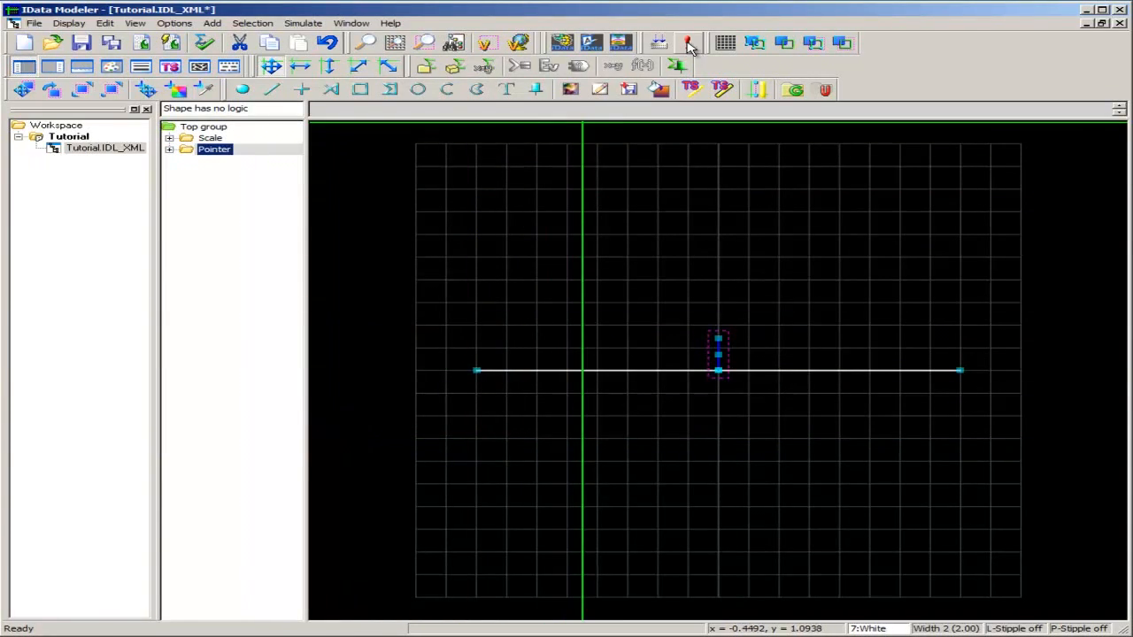
Run the simulation, paste Value into the Test Data Generator and activate it.
left_click(689, 43)
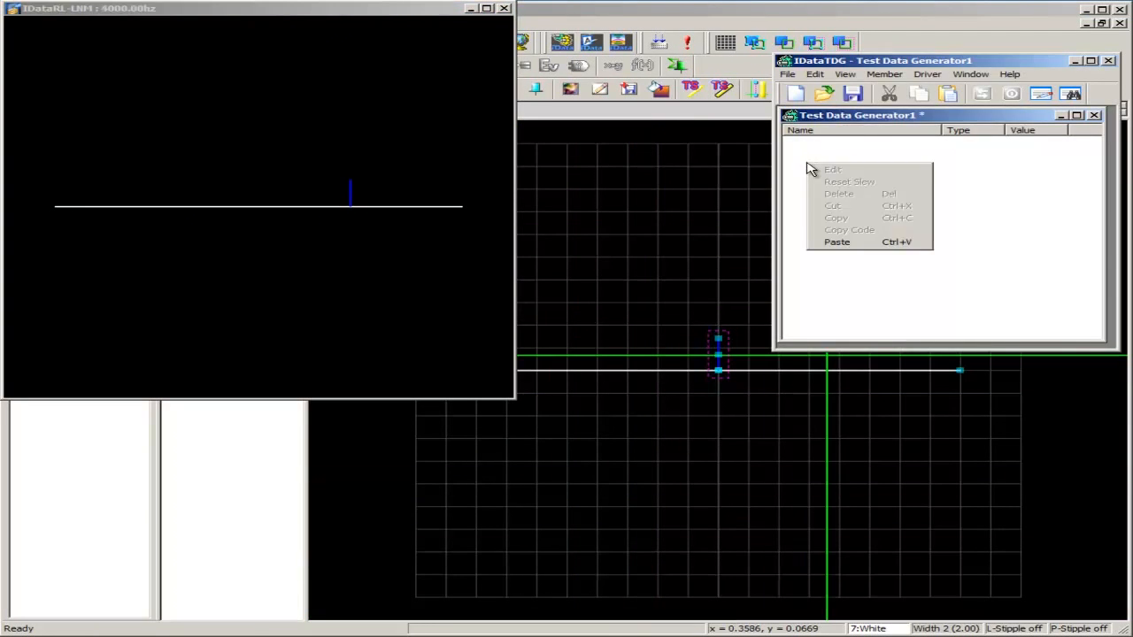
mouse_move(836, 241)
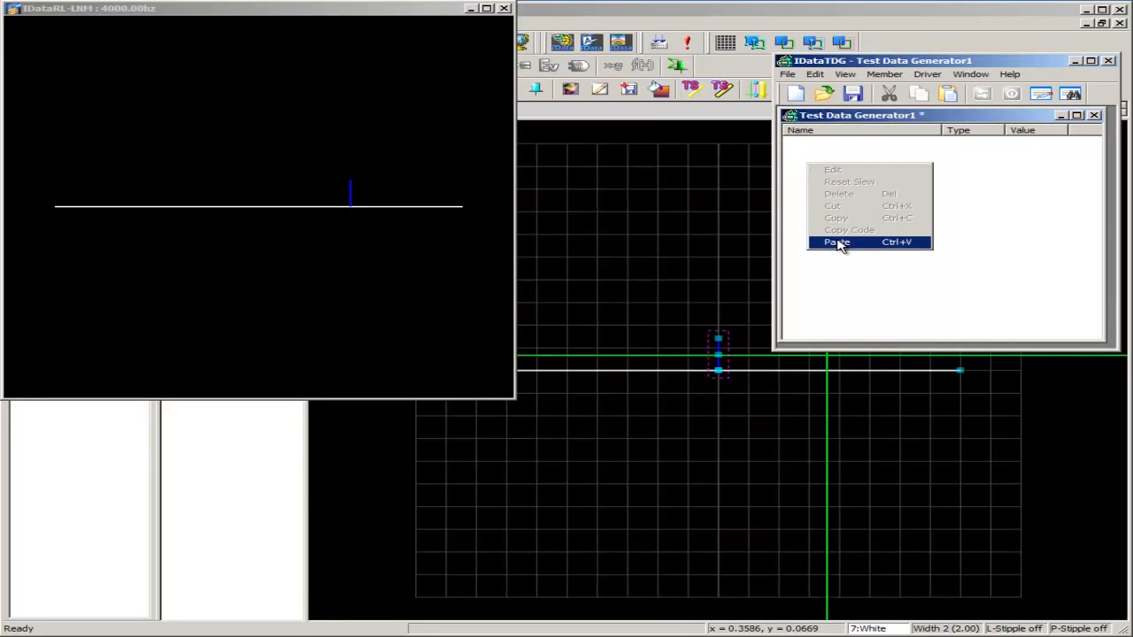
left_click(836, 241)
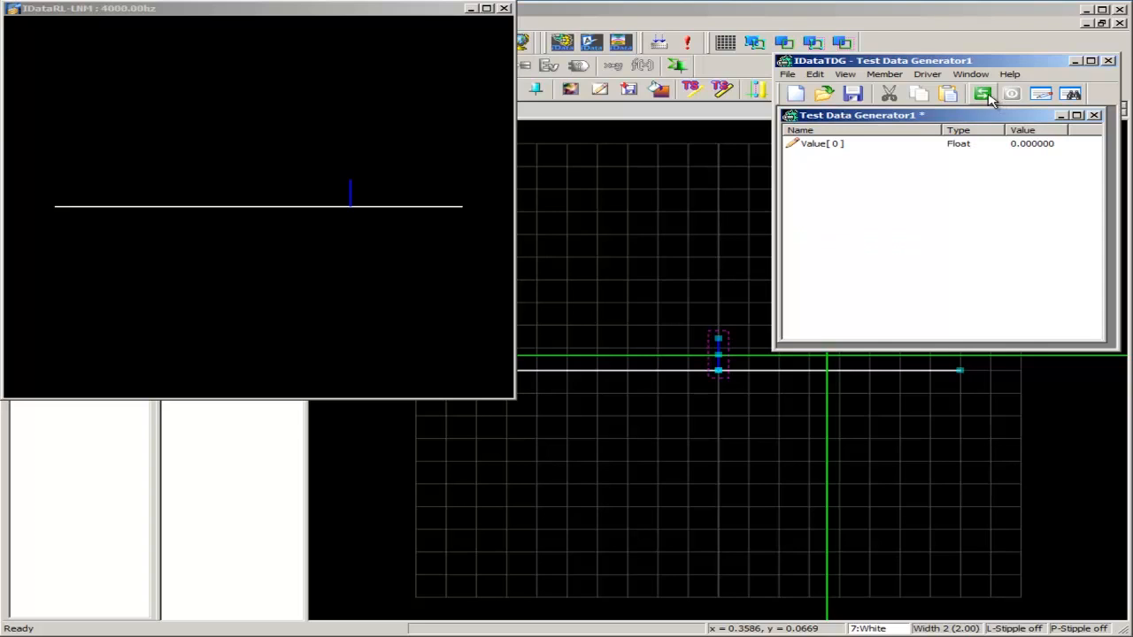
left_click(982, 94)
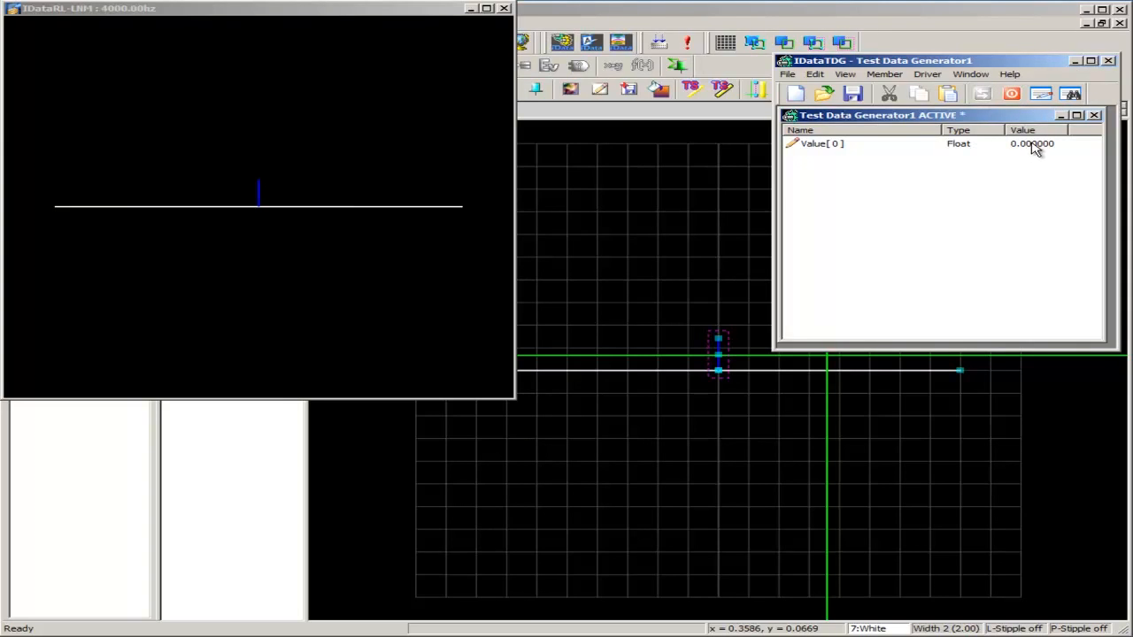
Make Value[0] bounce between -50 and 50 in 0.5 increments to drive the pointer.
double_click(822, 143)
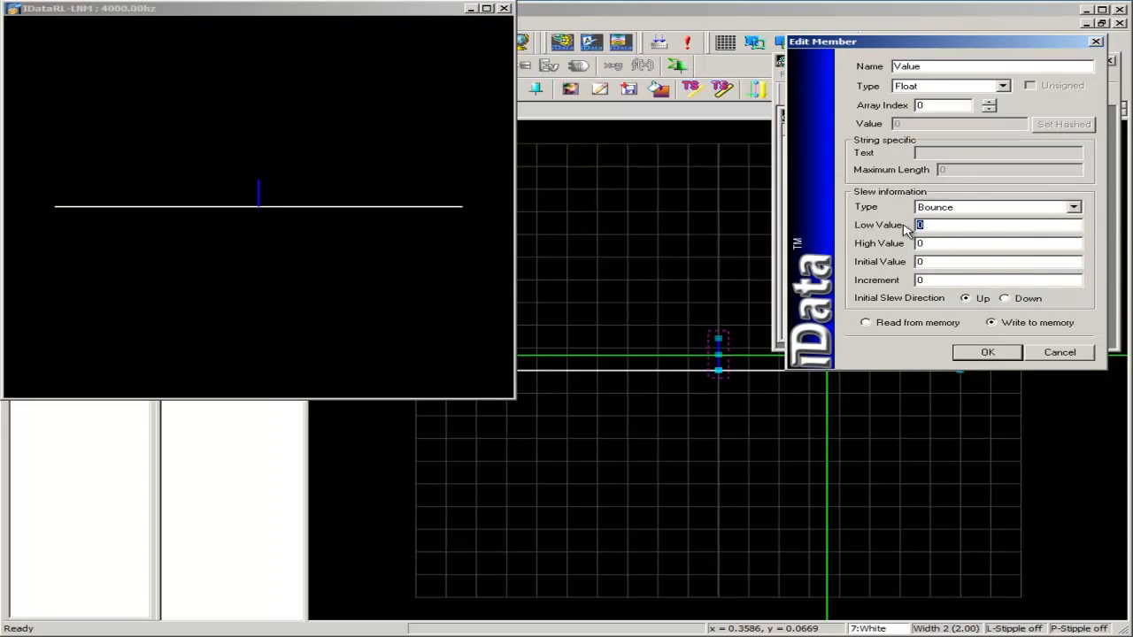
type("-50")
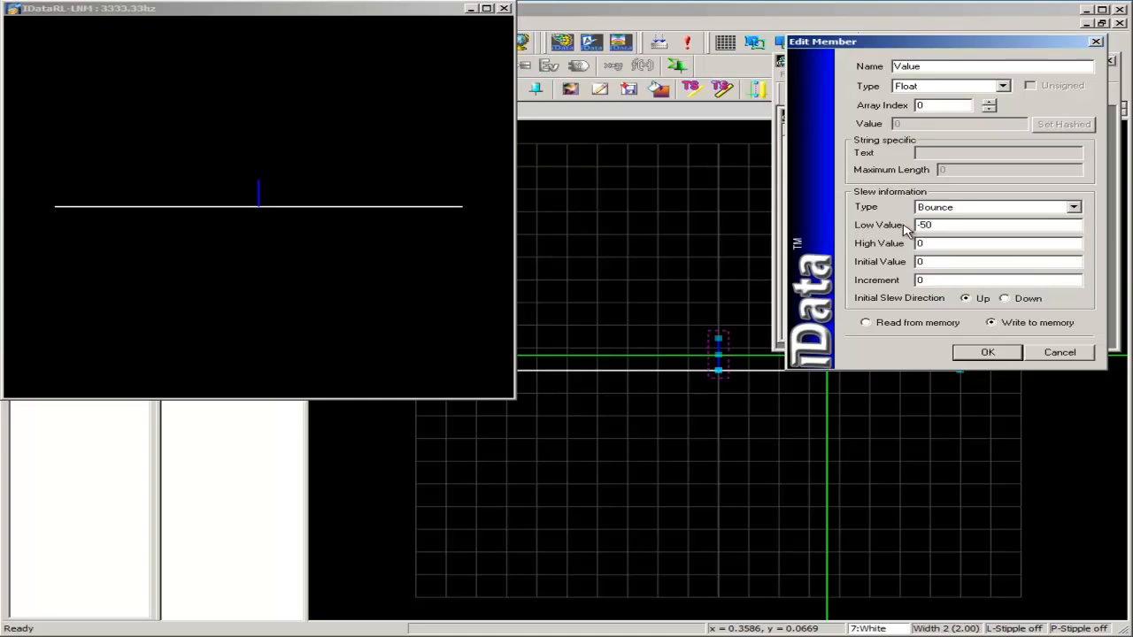
type("50")
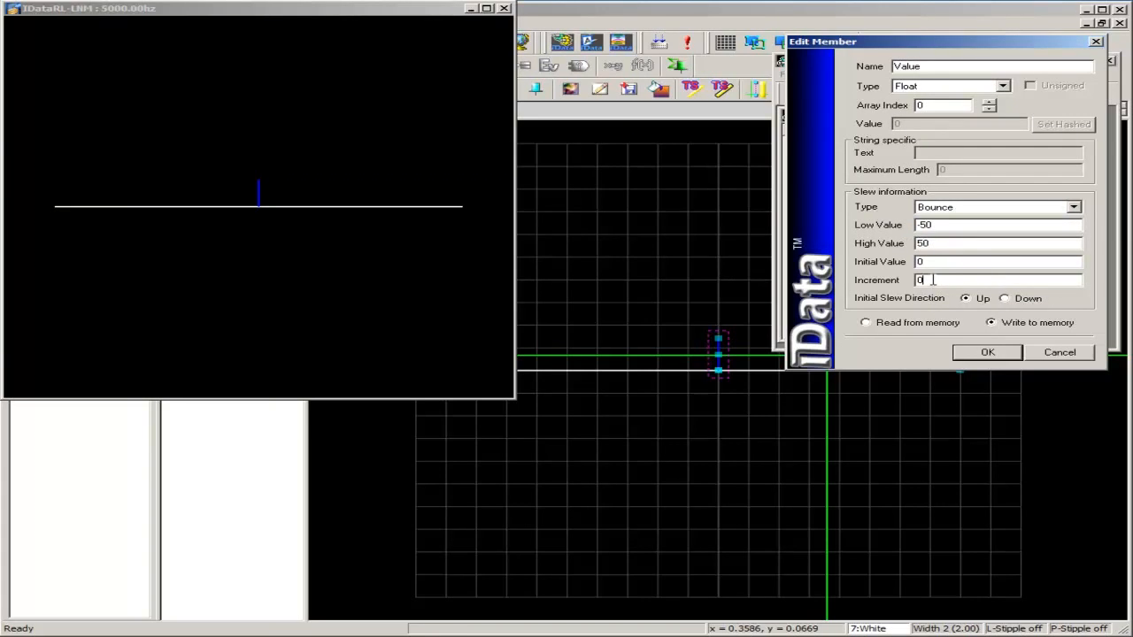
type(".5")
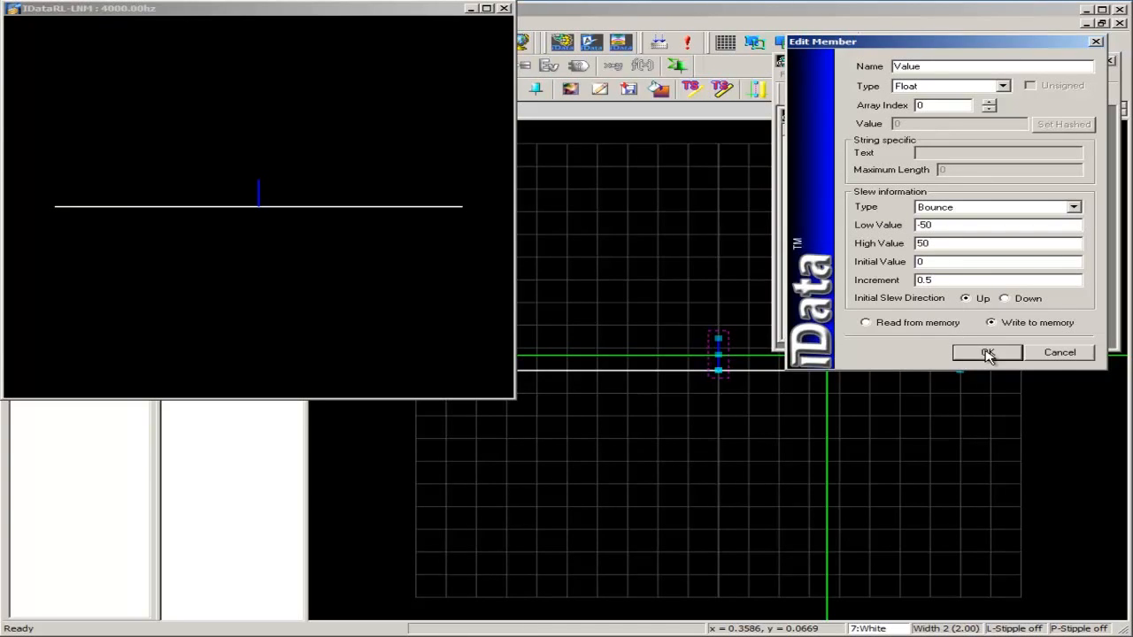
left_click(988, 352)
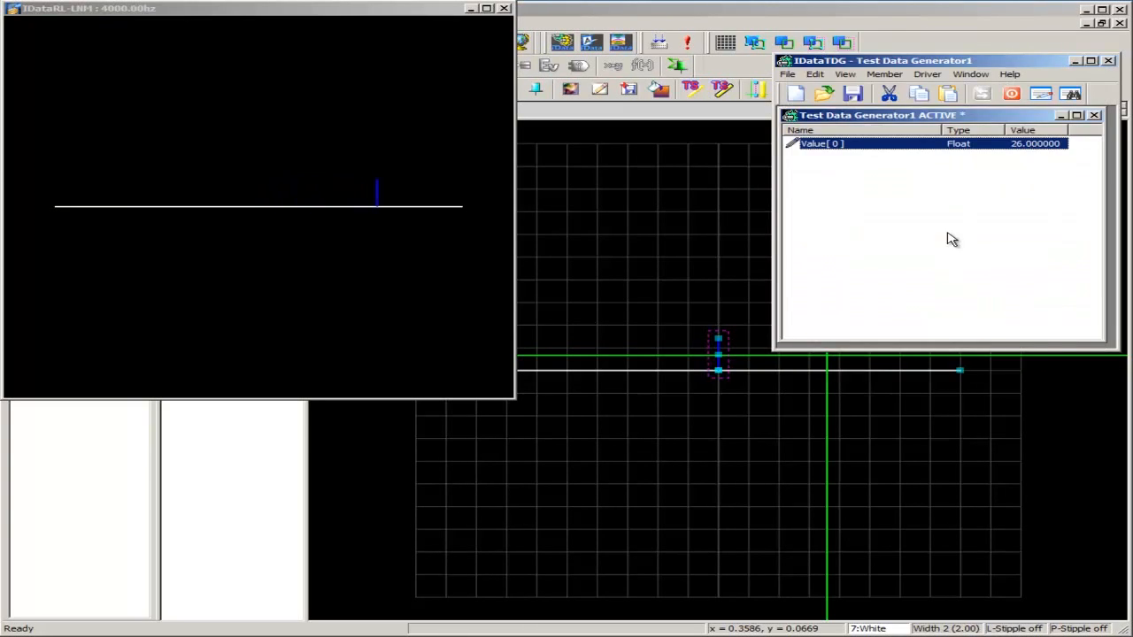